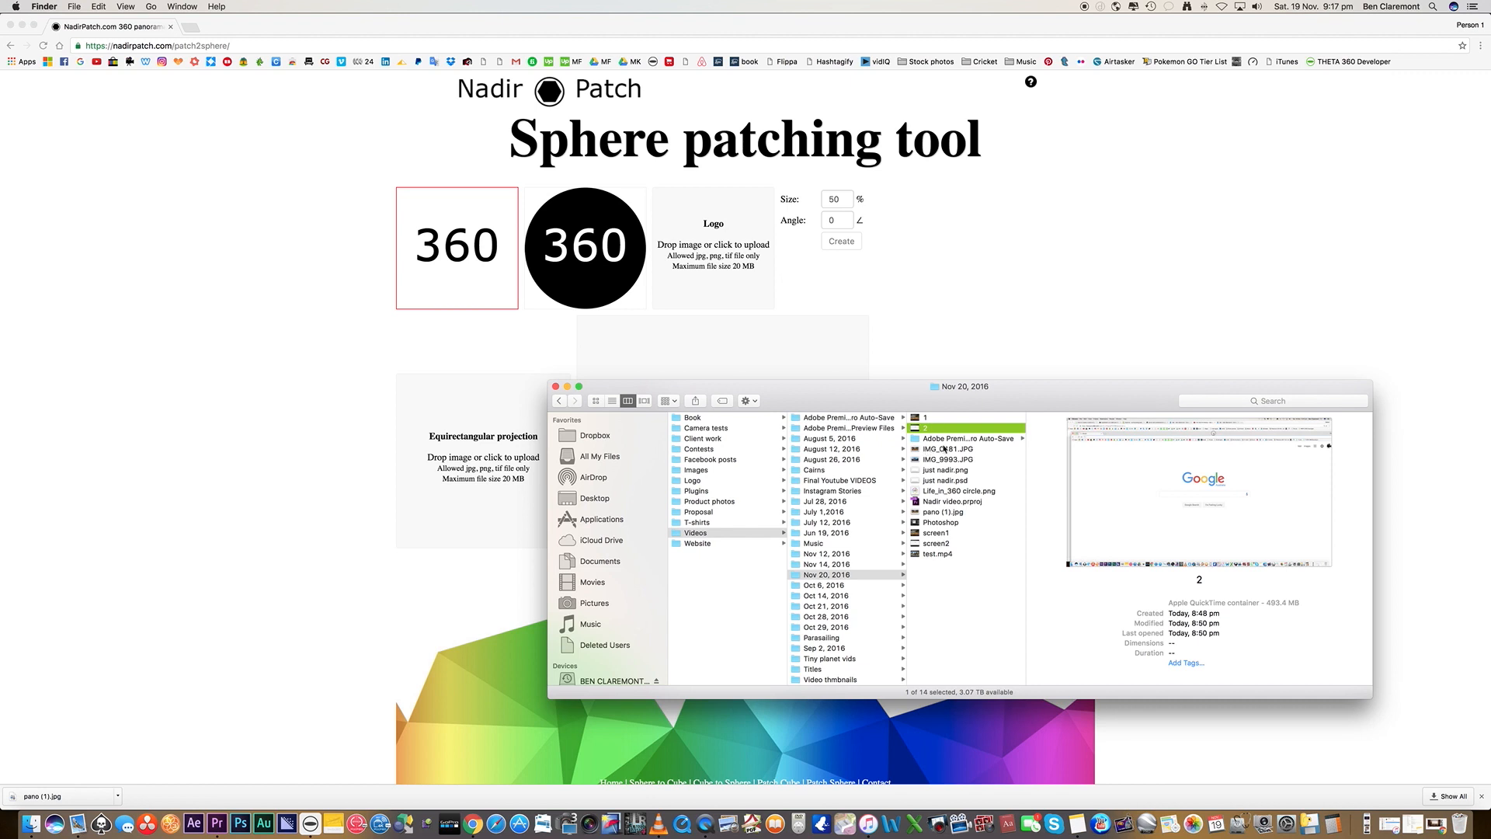
Step: Open pano (1).jpg in Photoshop and convert its Background into Layer 0
double_click(942, 512)
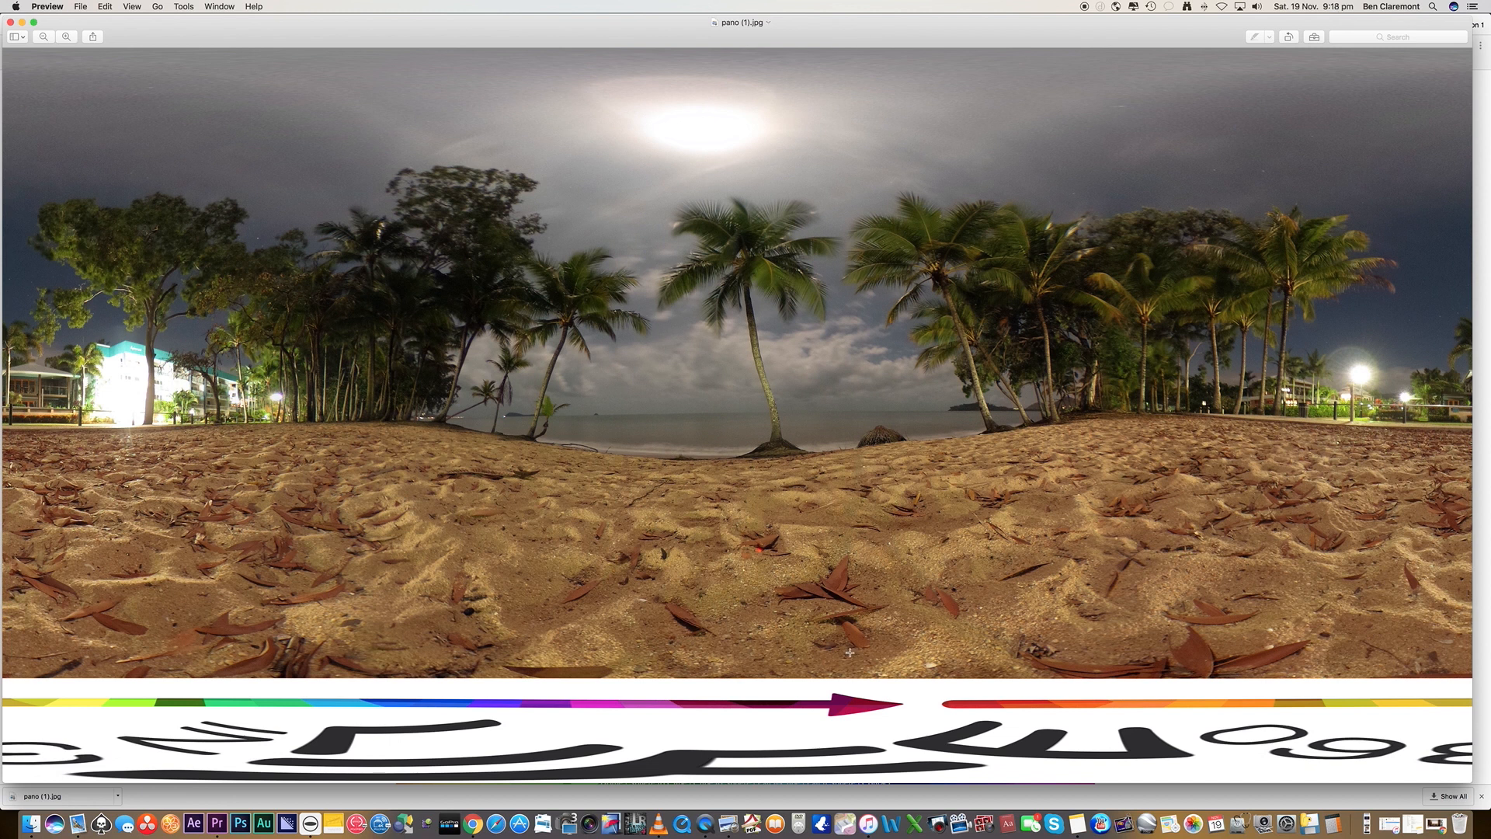
mouse_move(861, 642)
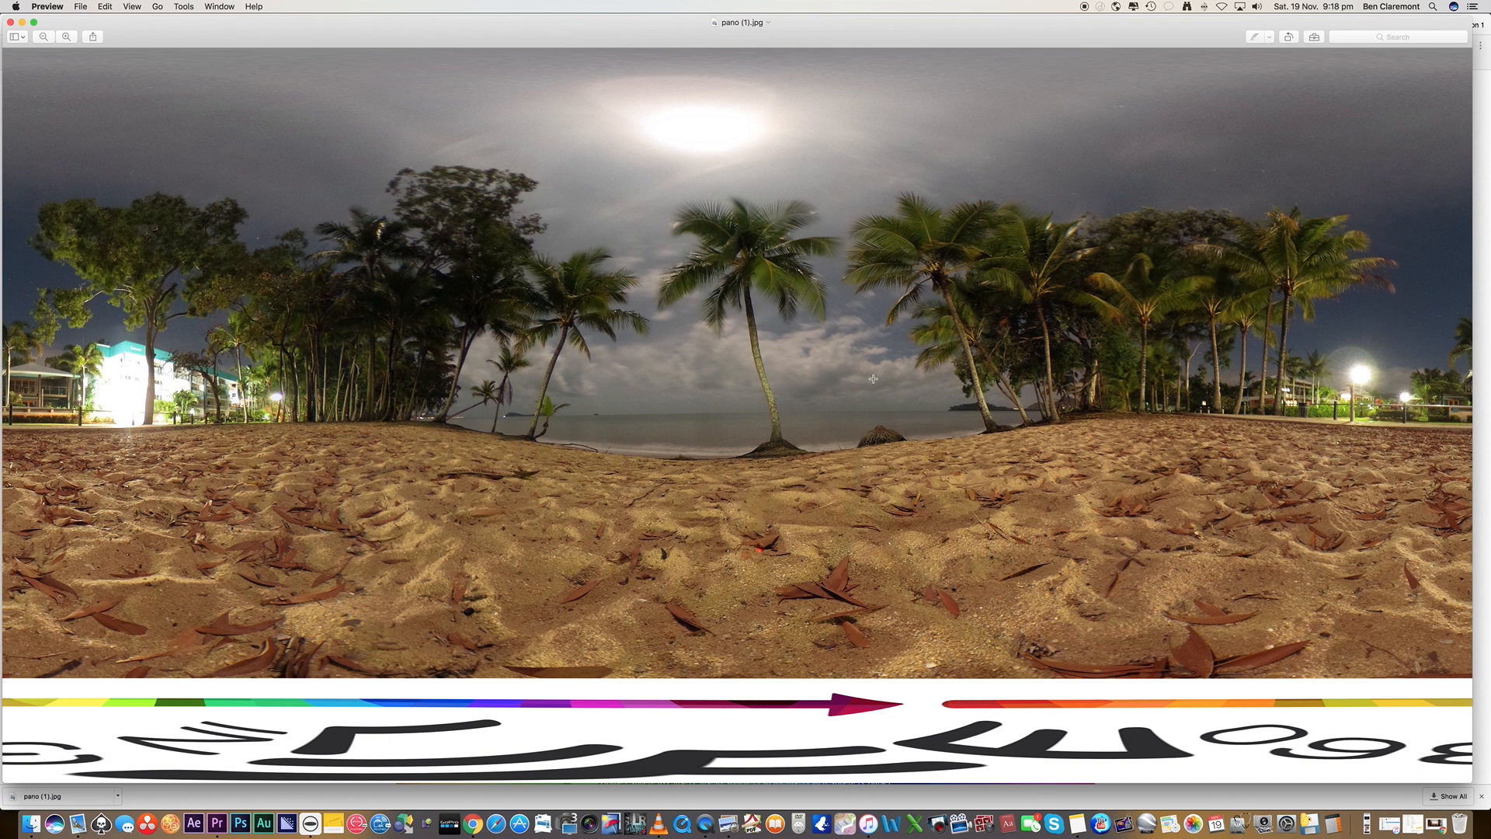
left_click(46, 5)
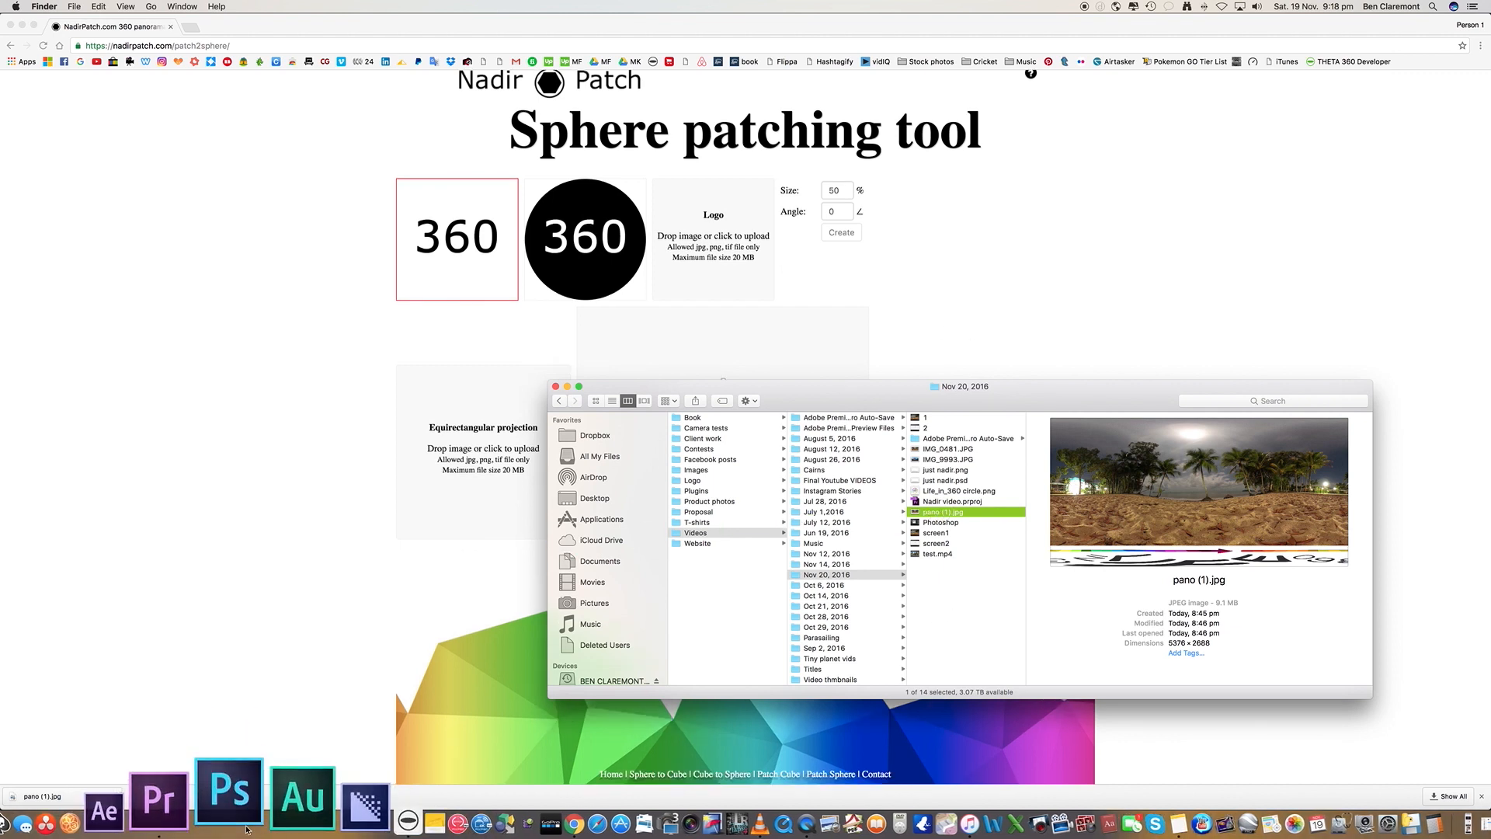
left_click(229, 799)
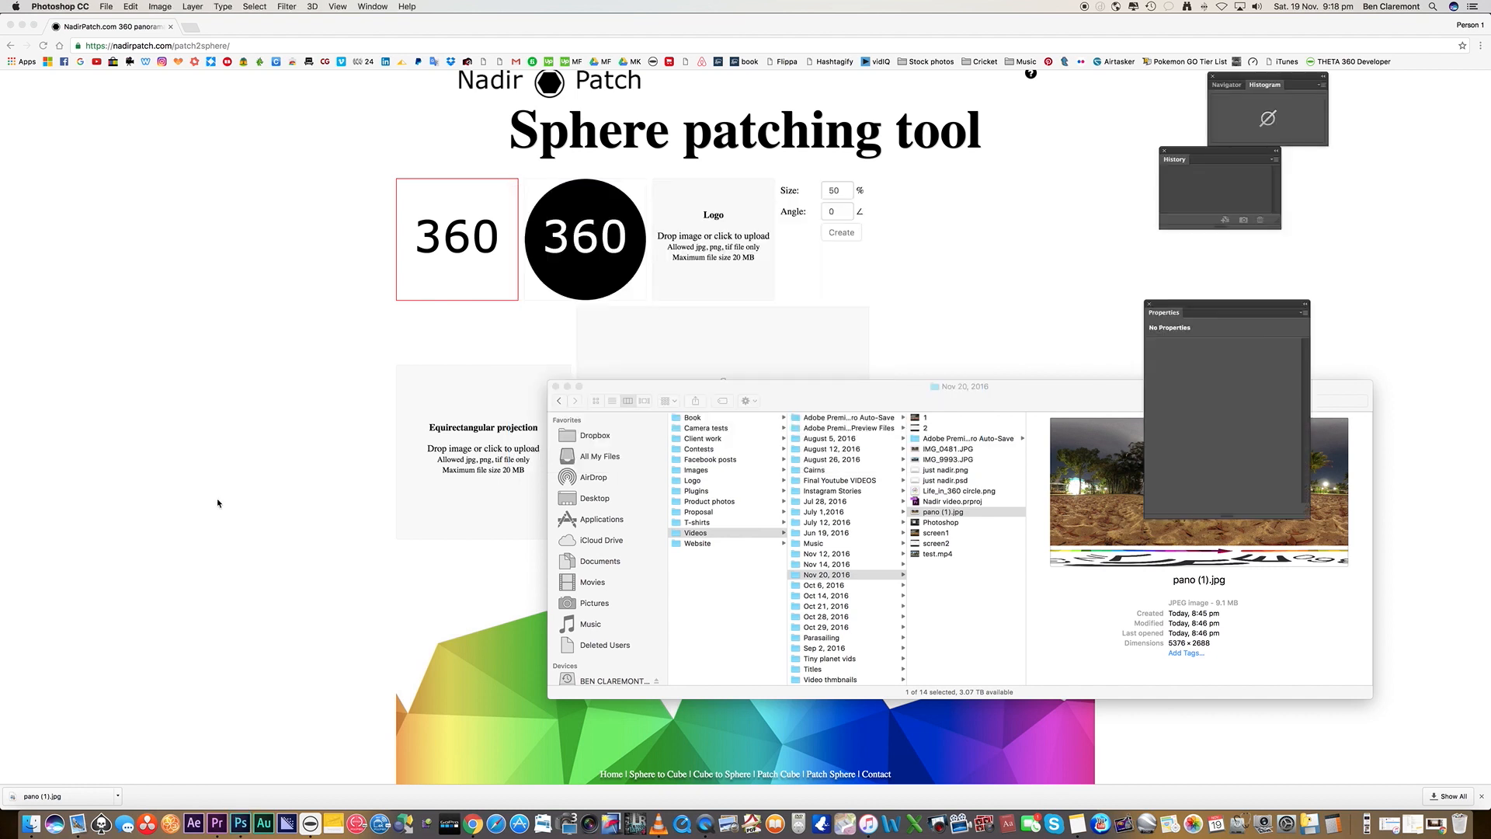
double_click(940, 512)
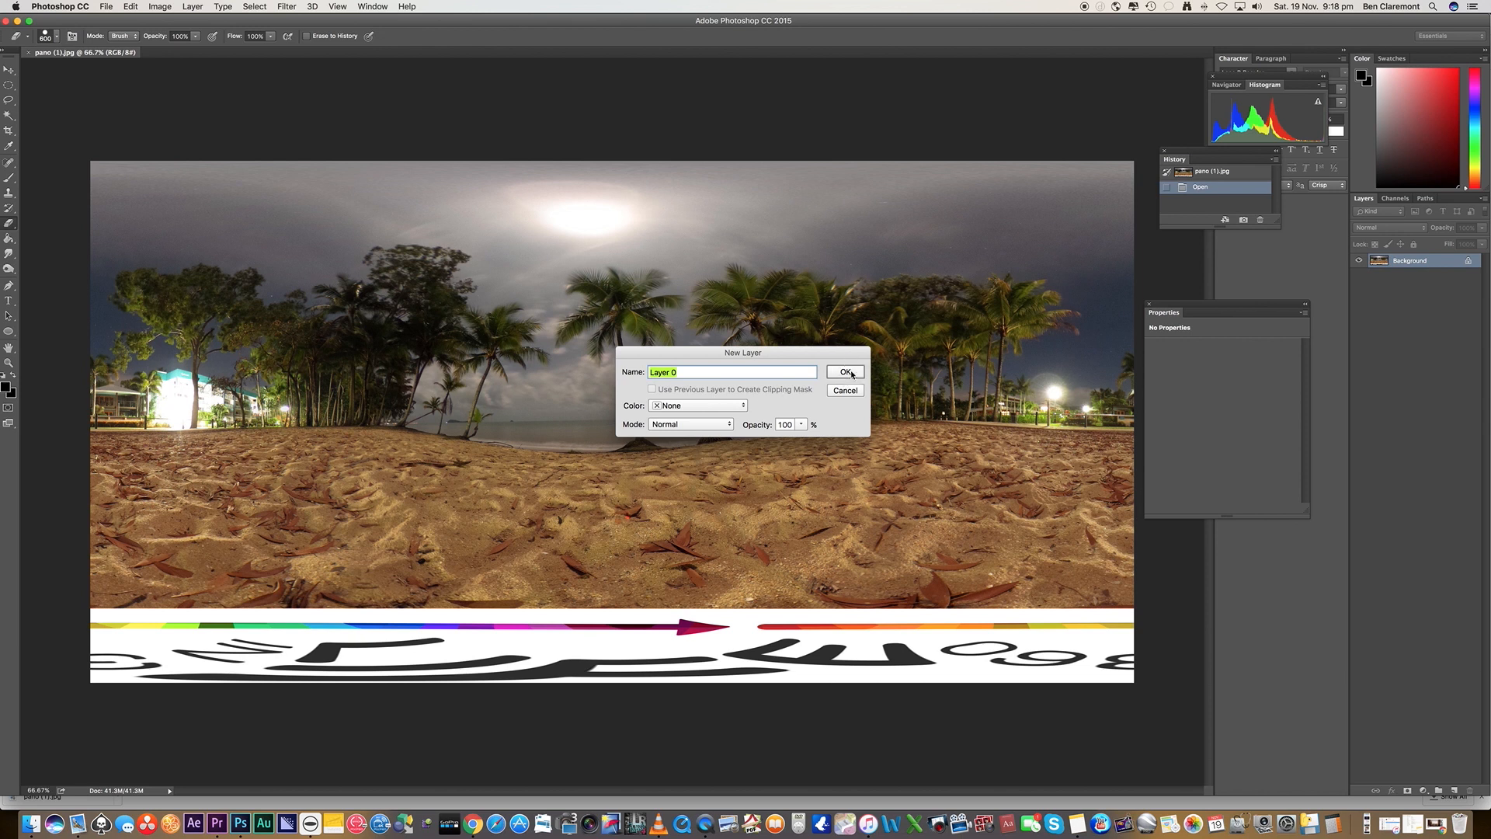
left_click(843, 371)
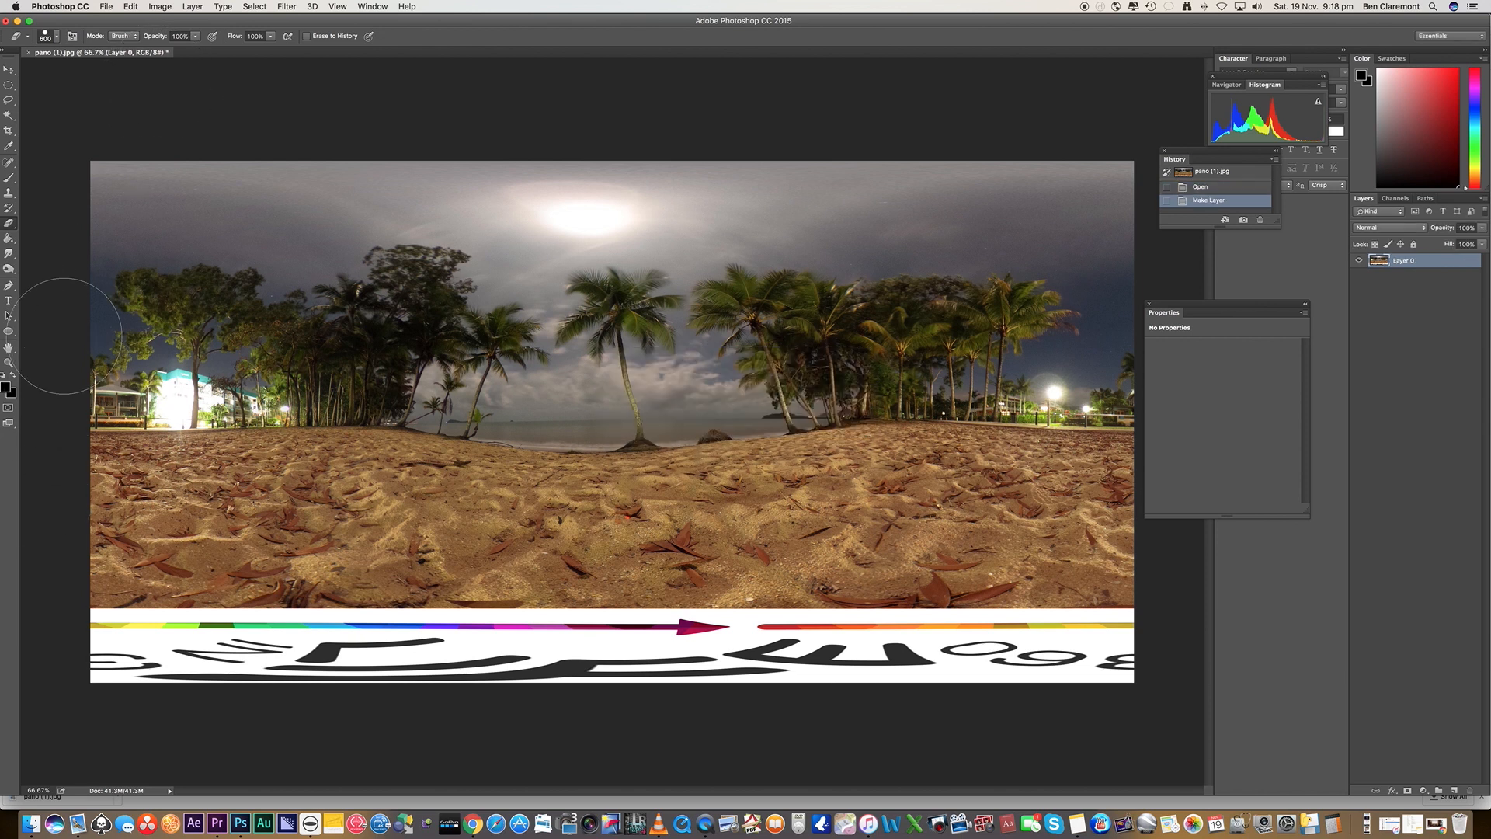
mouse_move(66, 533)
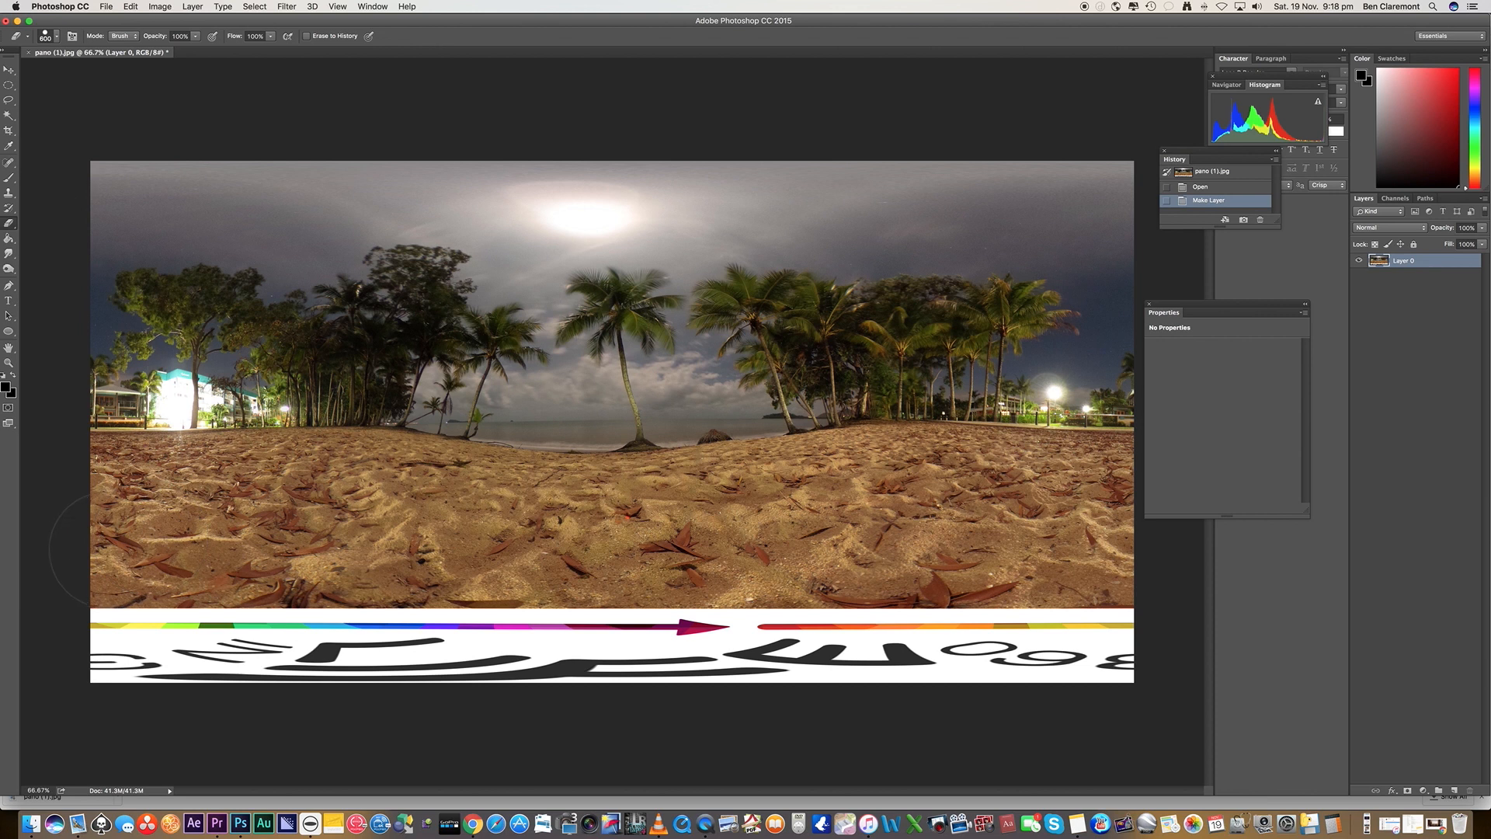
Step: Erase the sand, beach, palm trees and last sliver, leaving only the bottom logo strip
left_click(138, 551)
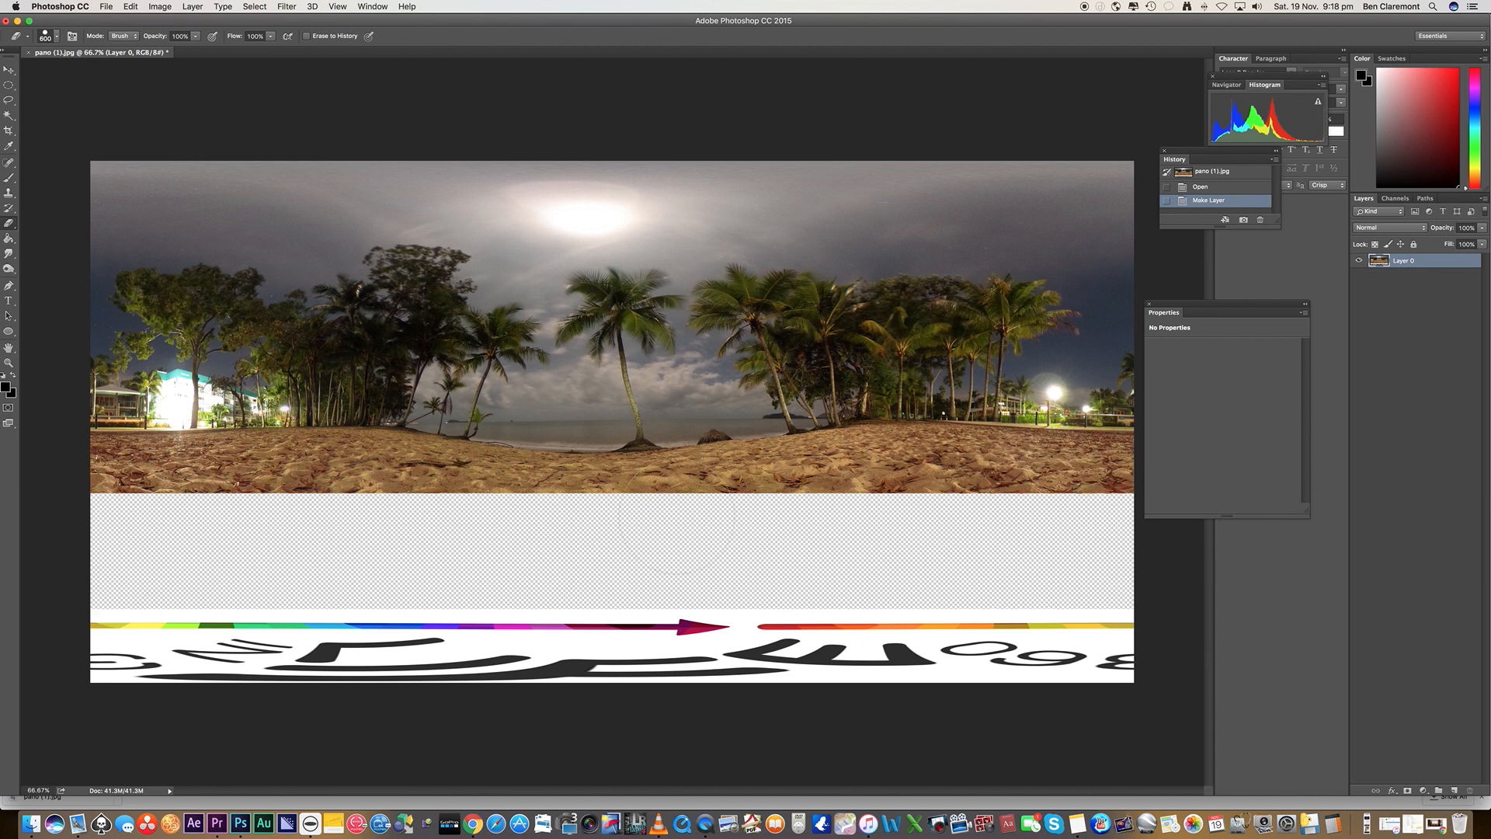
mouse_move(1207, 563)
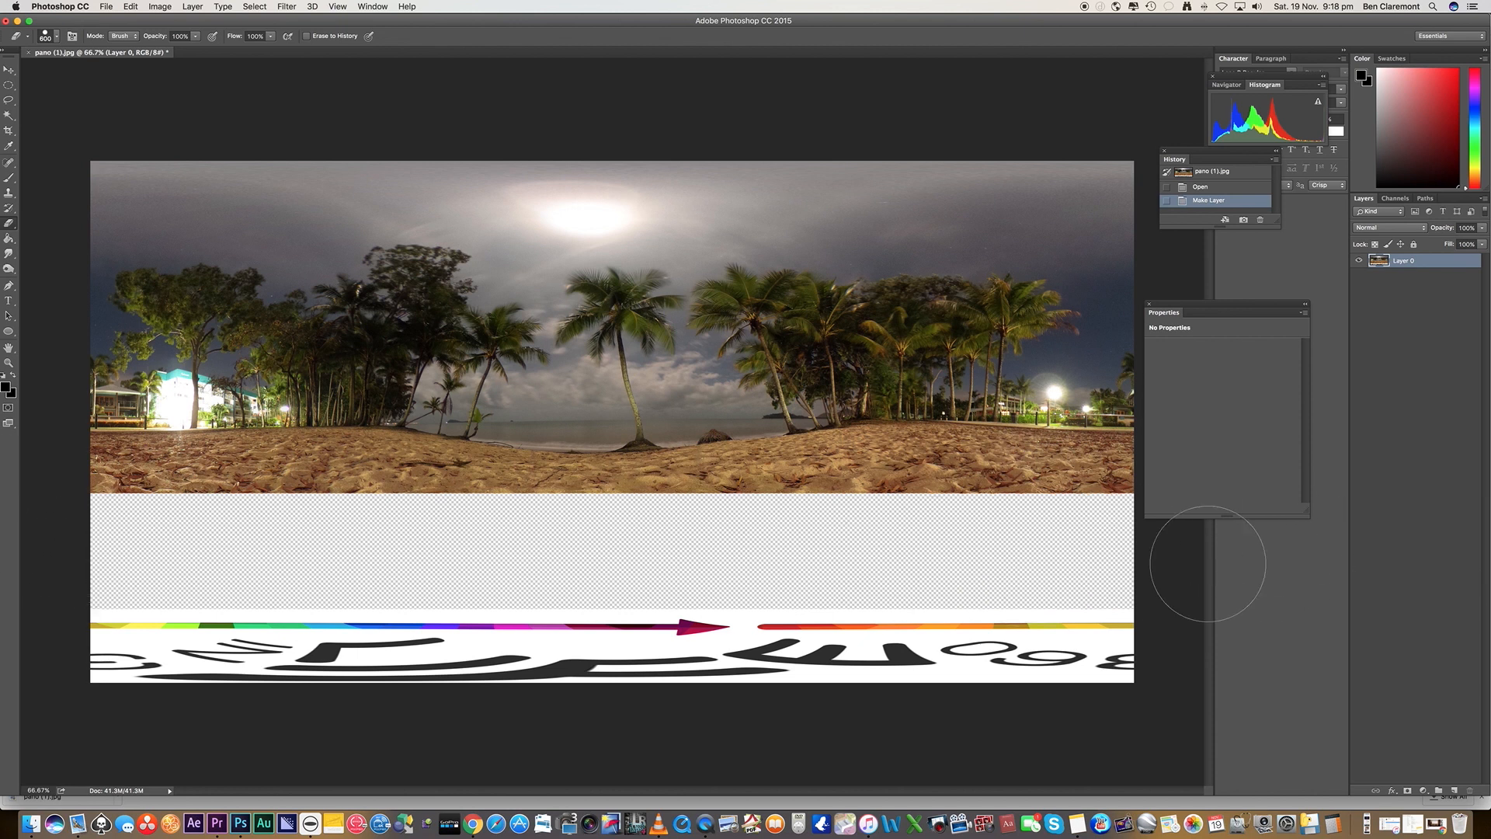
left_click_drag(1207, 560, 262, 528)
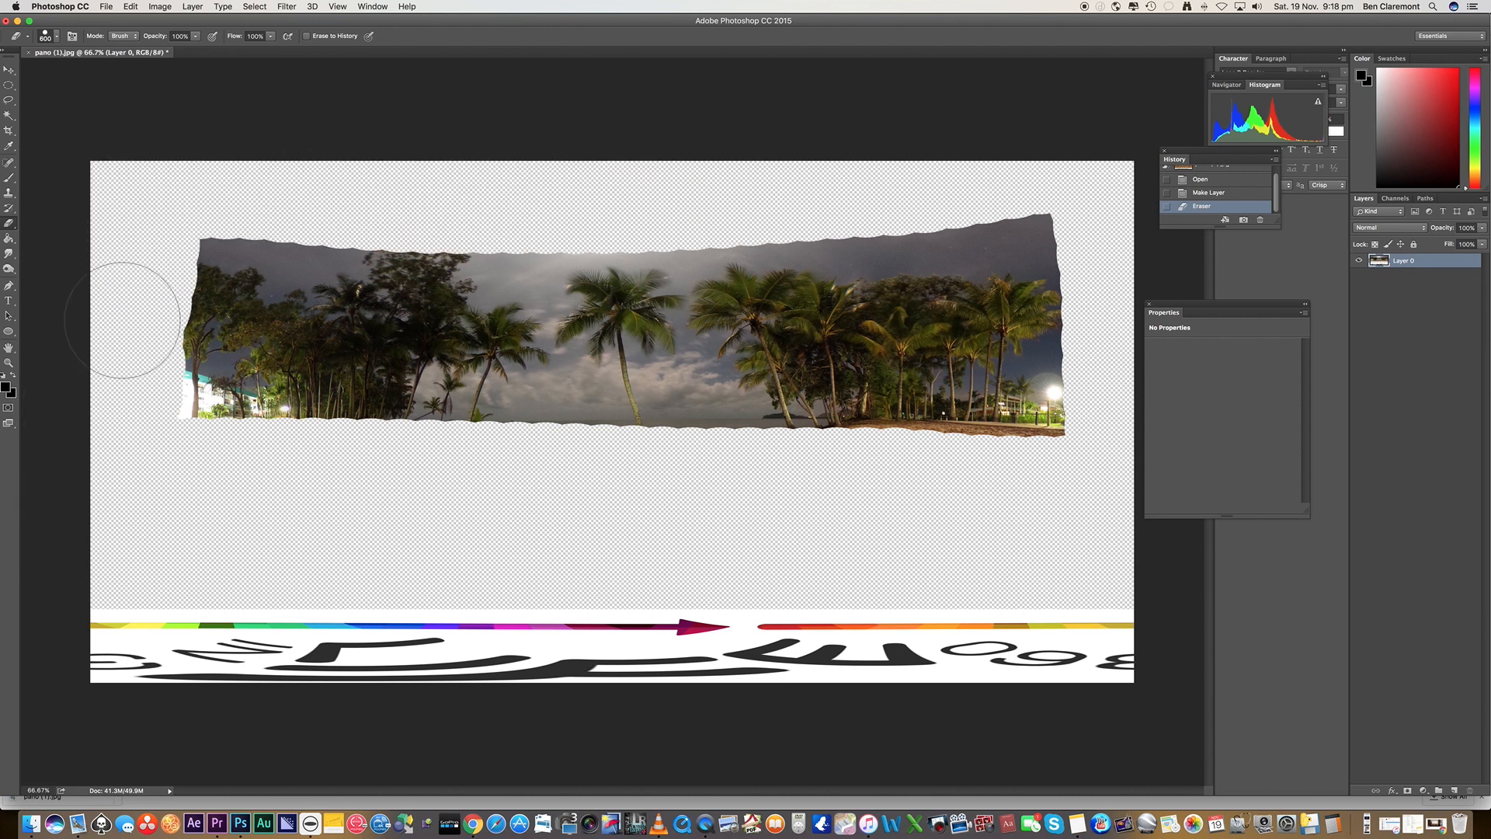
left_click_drag(121, 319, 963, 352)
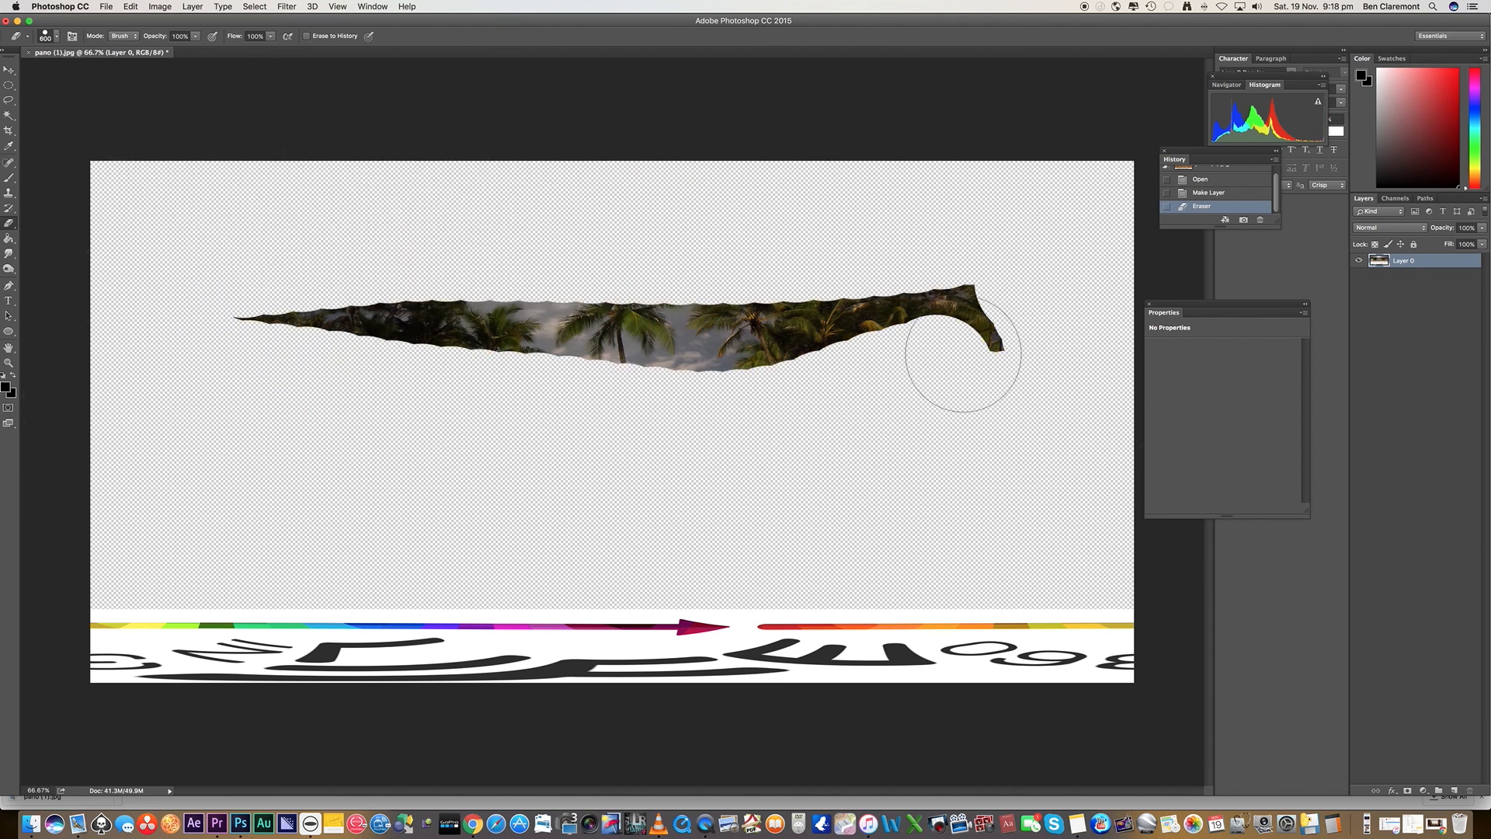
left_click_drag(969, 352, 121, 128)
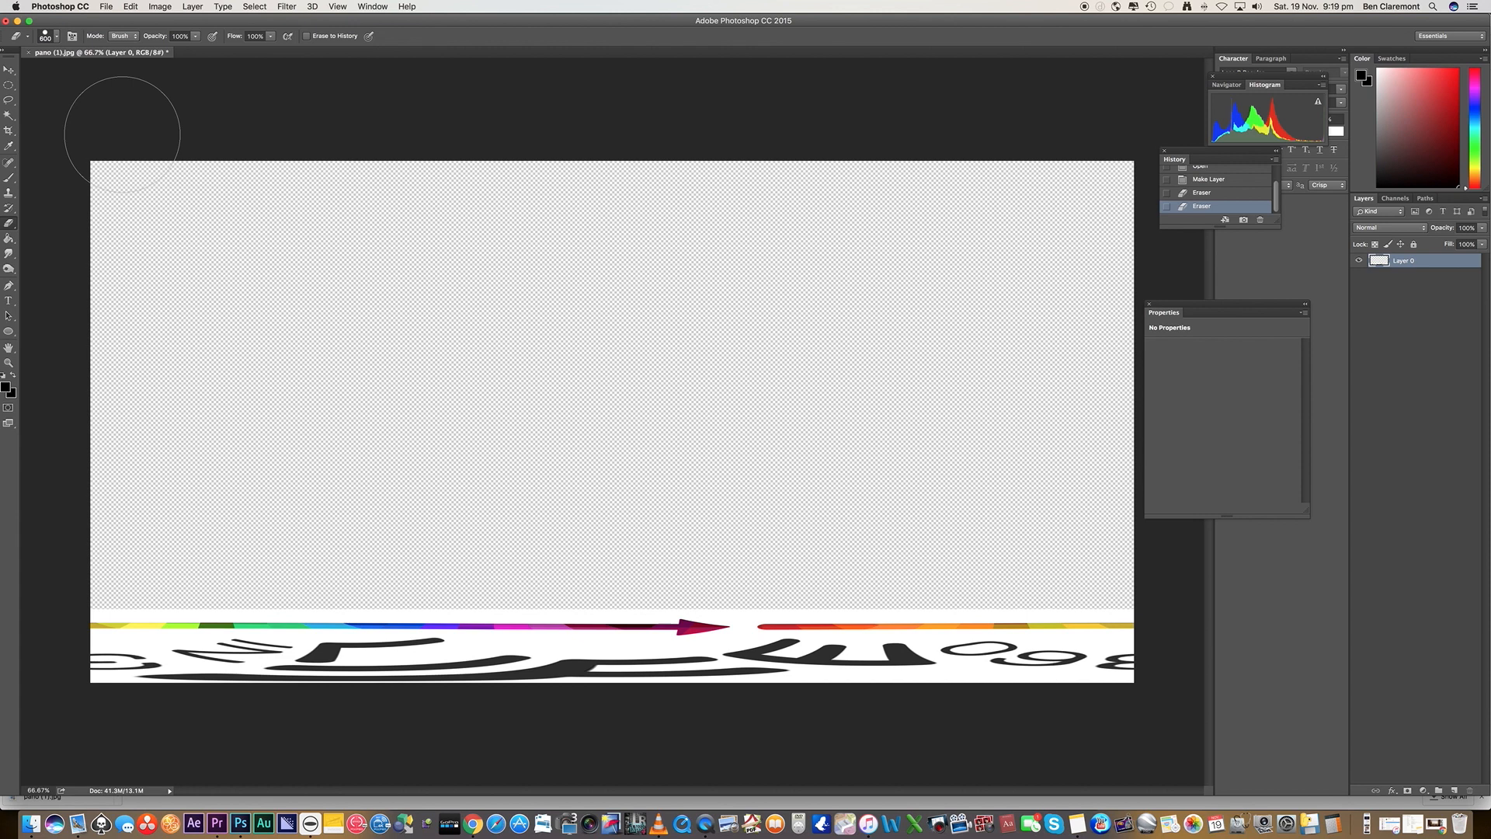
Step: Save Layer 0's logo strip as a PNG copy, pano (1).png
left_click(105, 7)
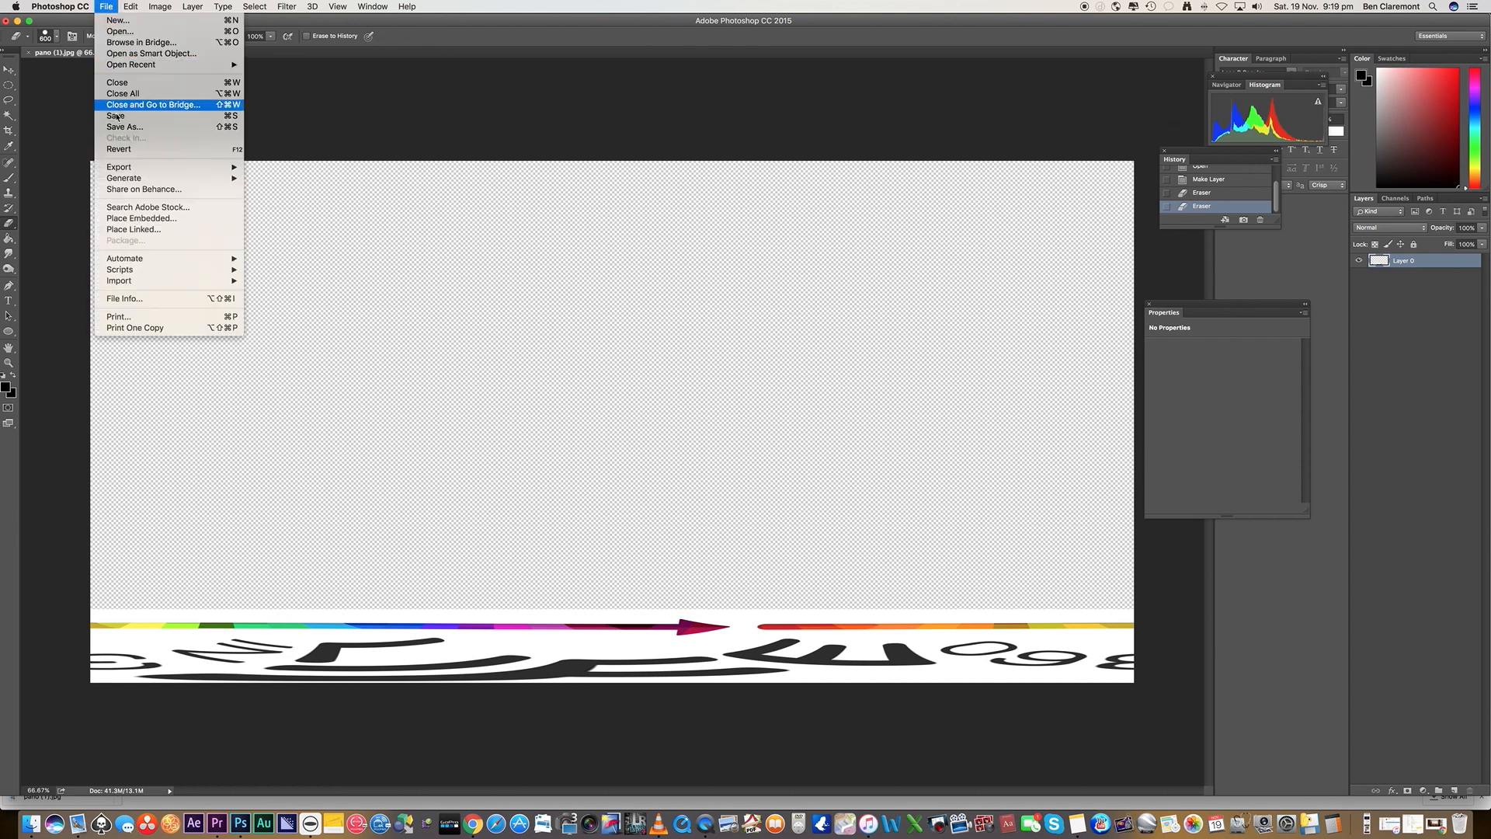
left_click(123, 127)
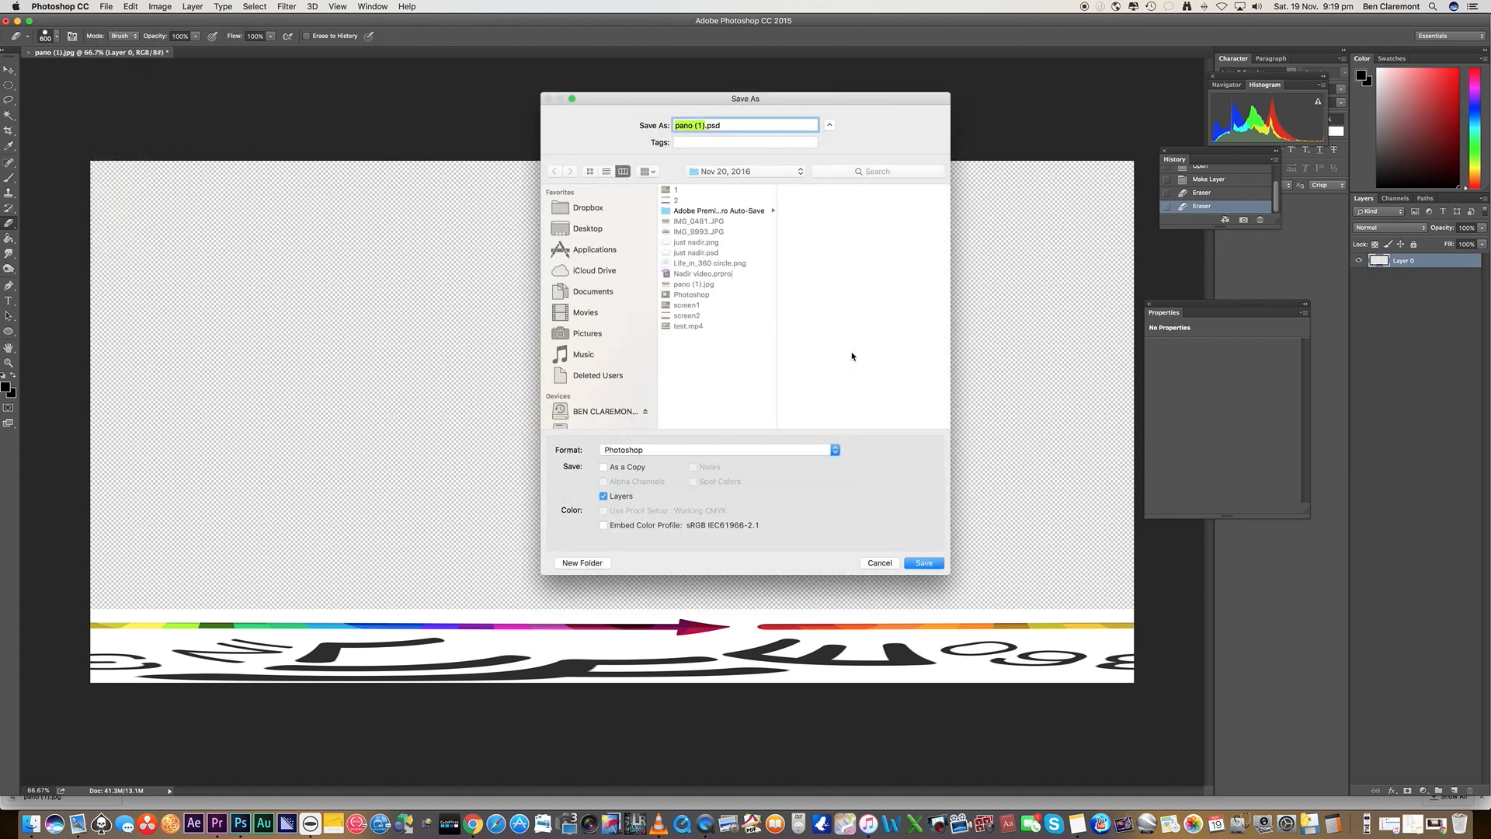
left_click(717, 449)
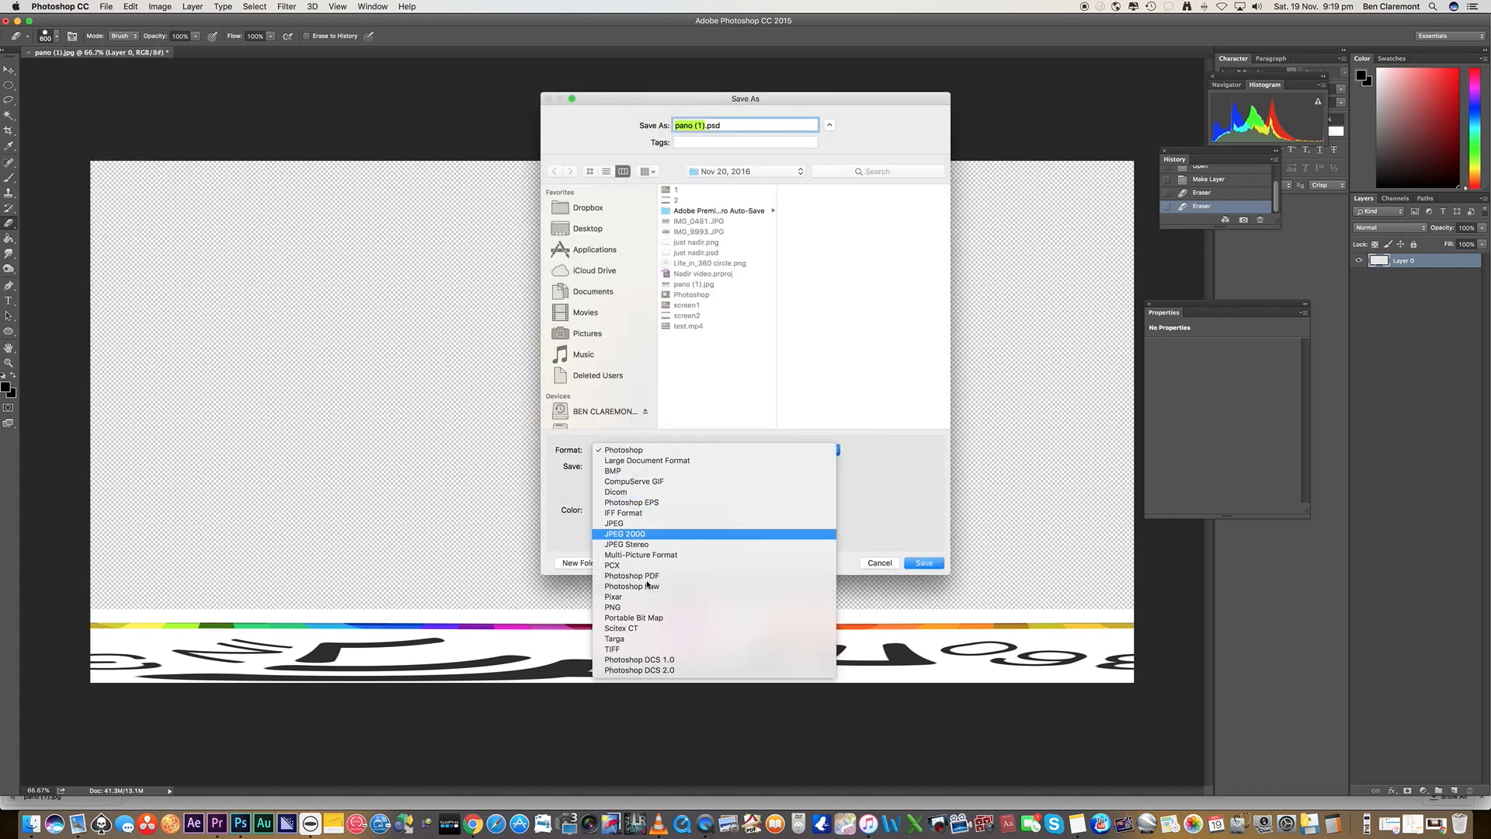
left_click(612, 607)
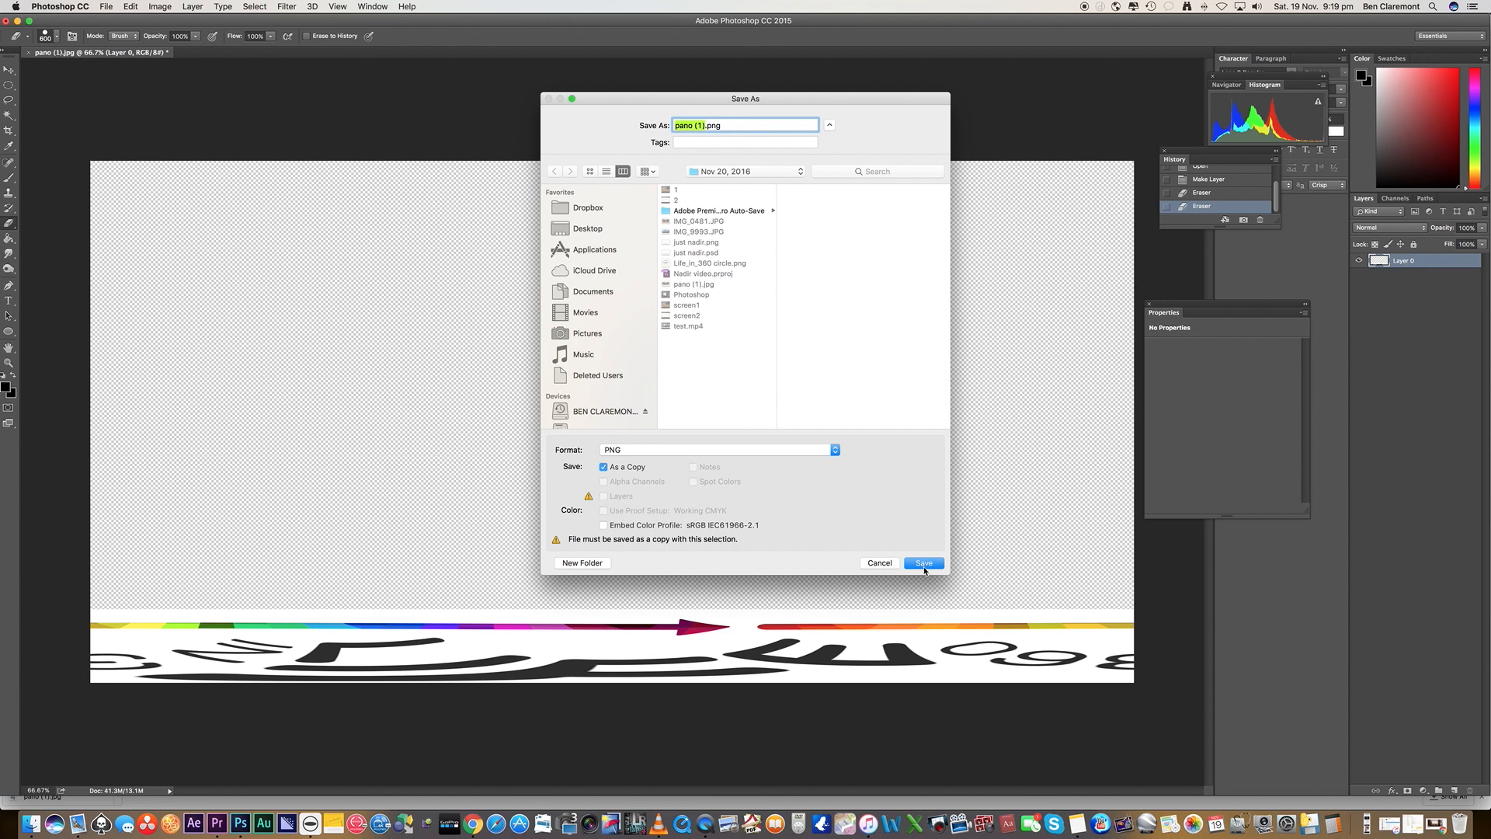
left_click(920, 563)
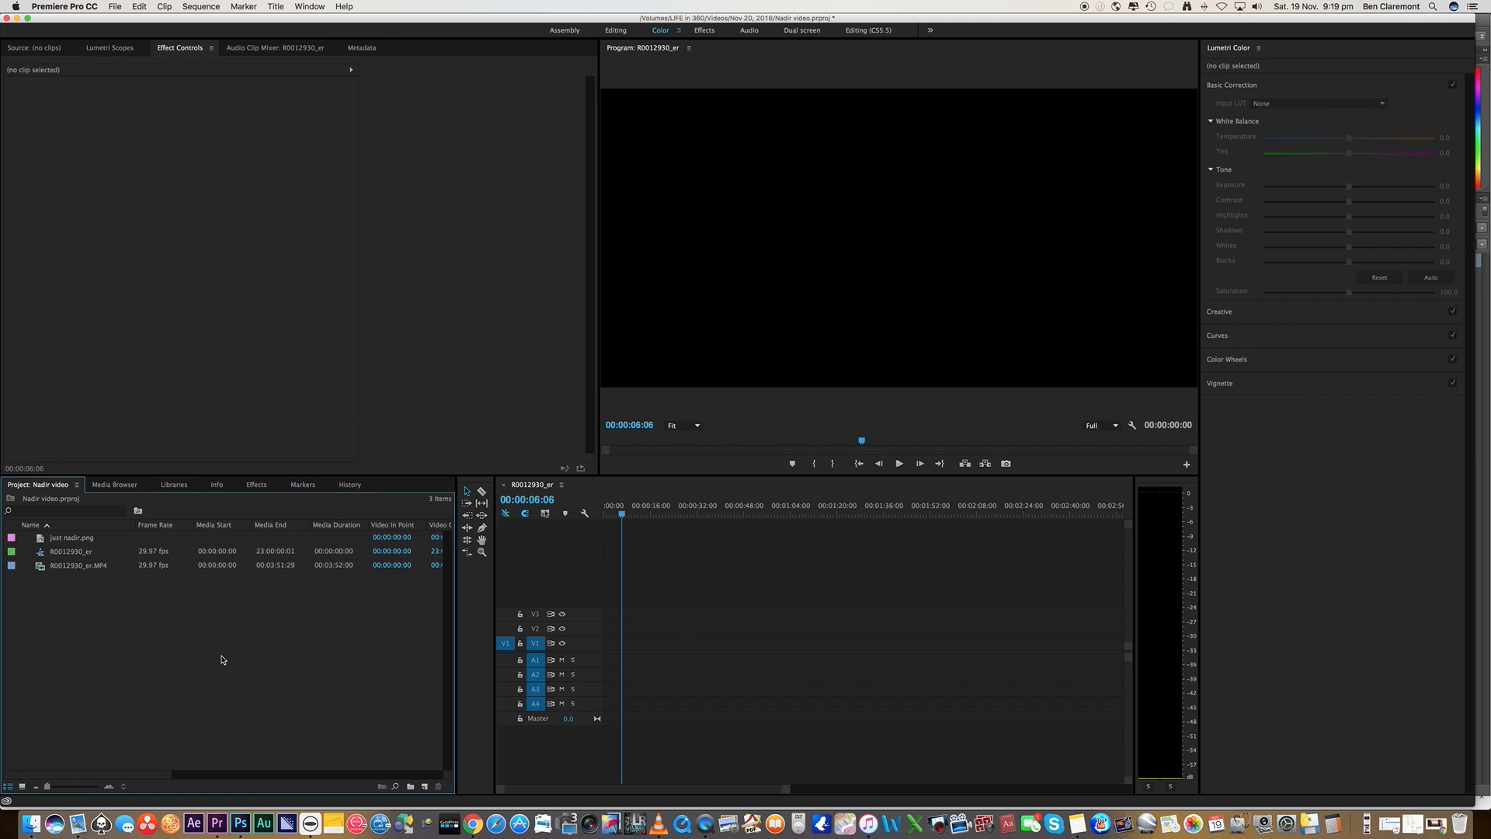
mouse_move(94, 698)
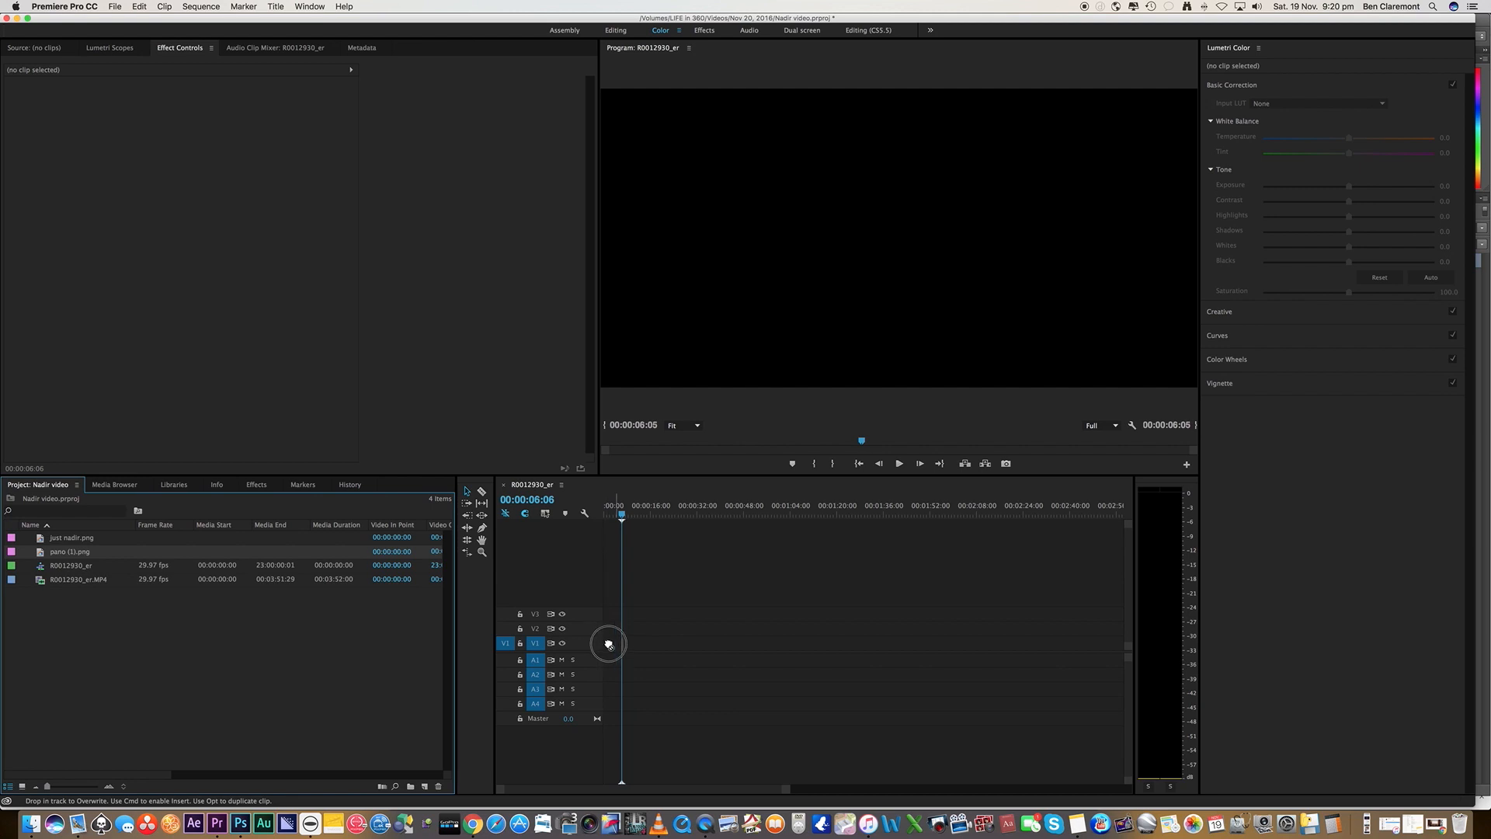
Step: Drag pano (1).png from the Project panel onto the sequence timeline
left_click_drag(608, 643, 682, 639)
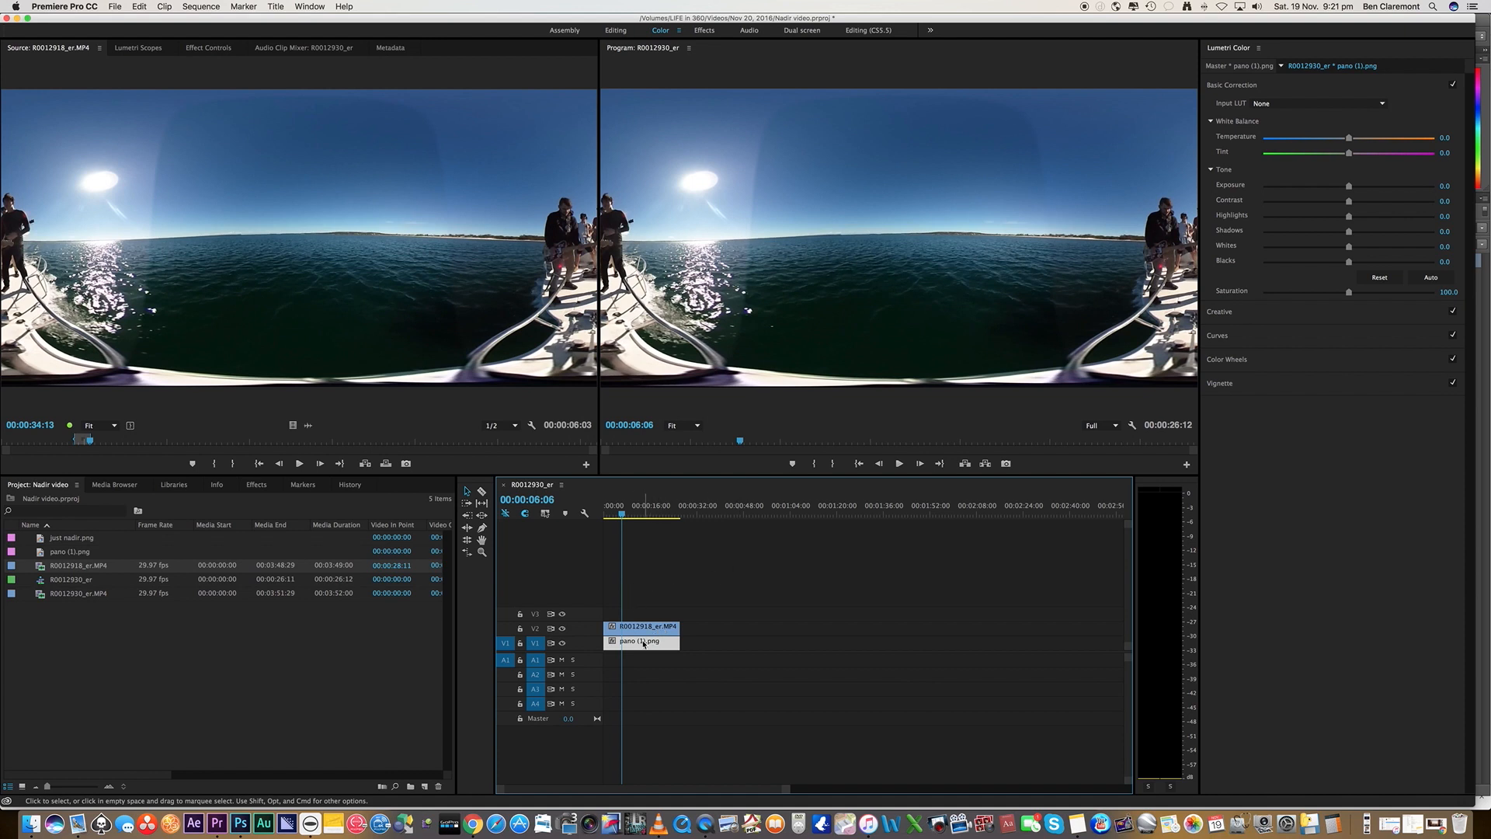
Step: Move pano (1).png onto V2 above the boat clip and scrub to preview
left_click_drag(640, 640, 639, 615)
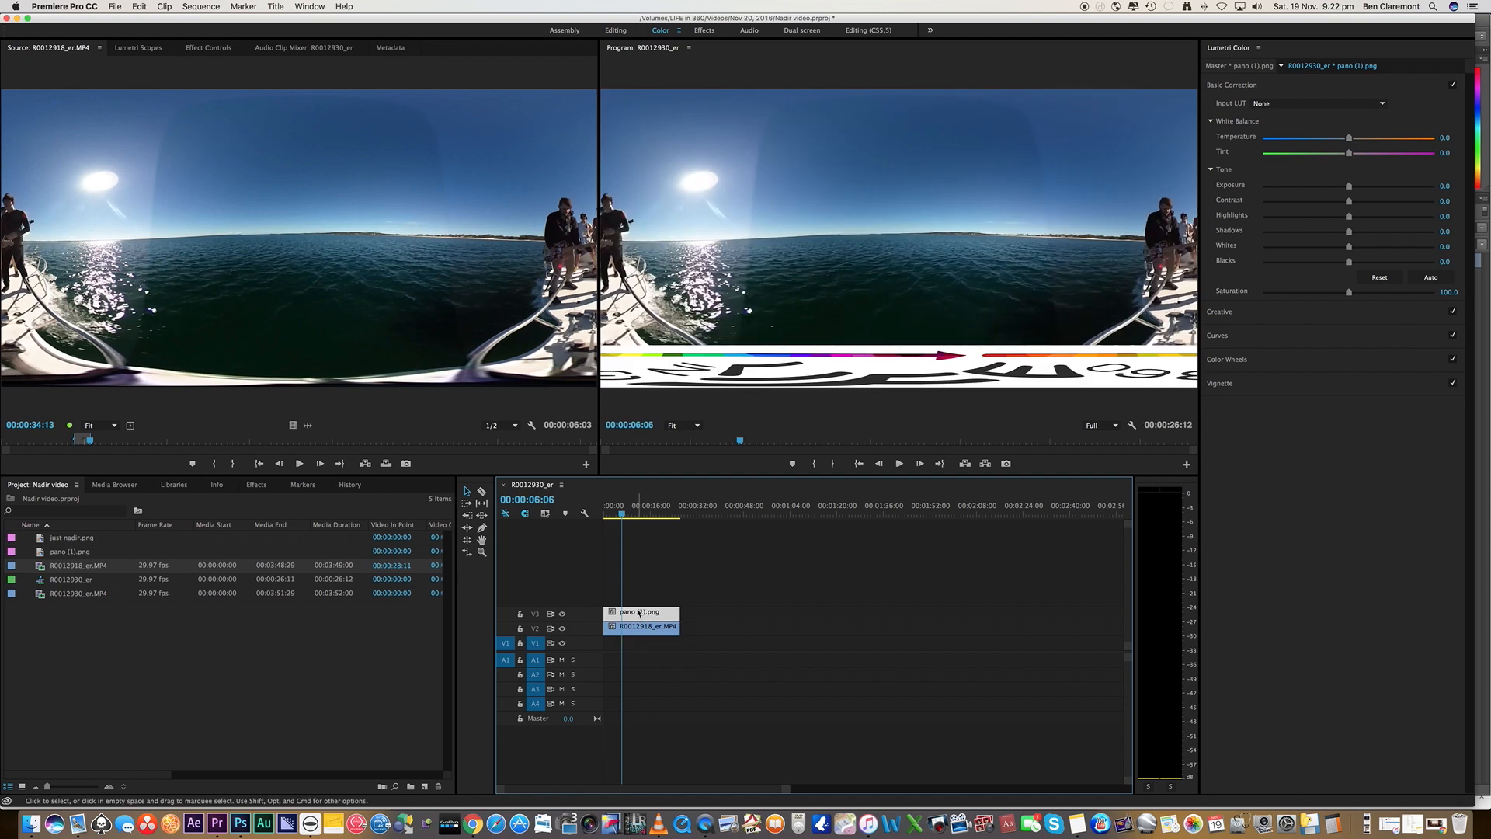
mouse_move(958, 415)
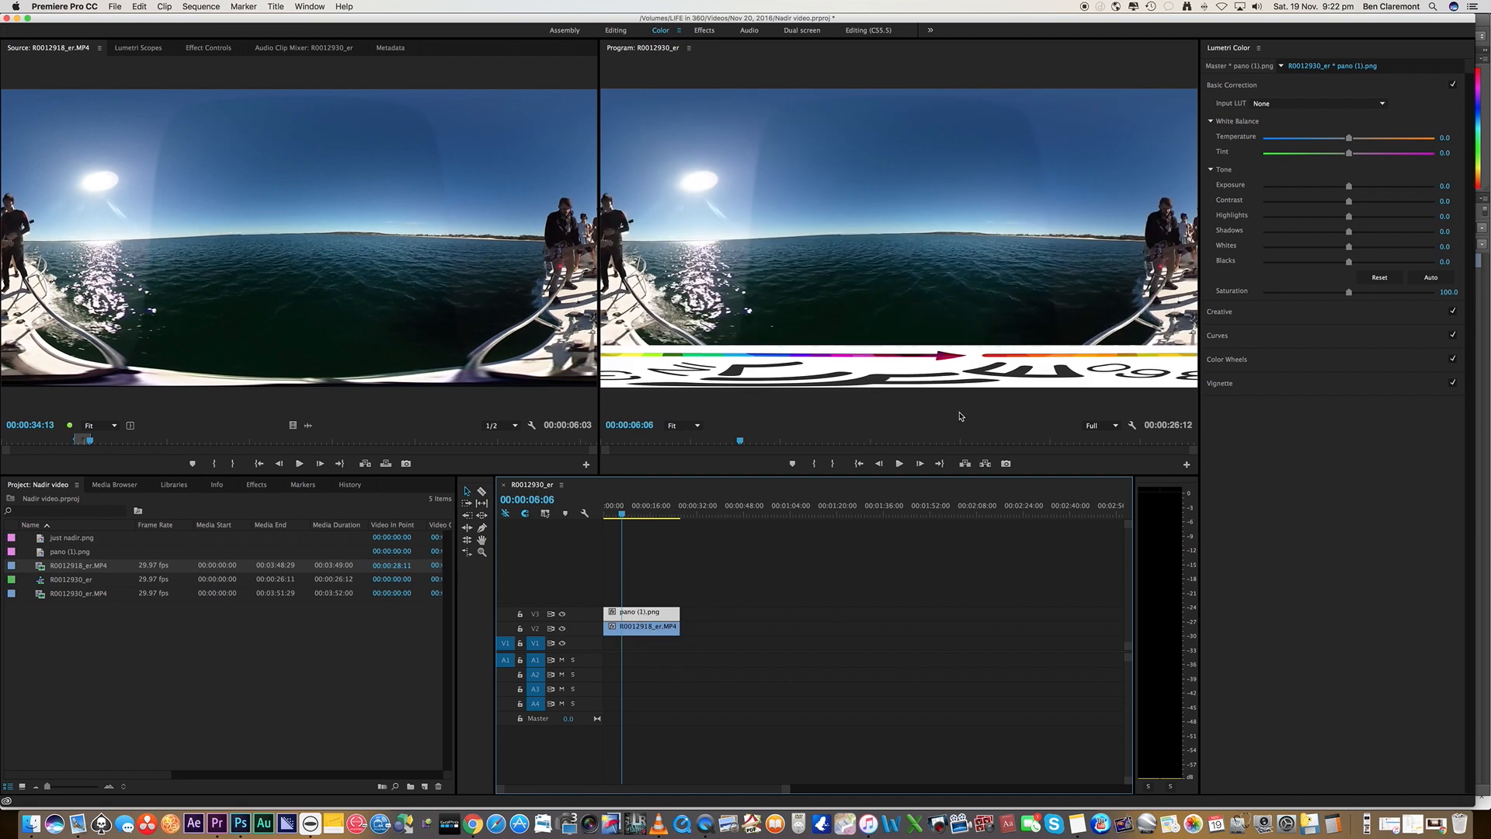
mouse_move(999, 241)
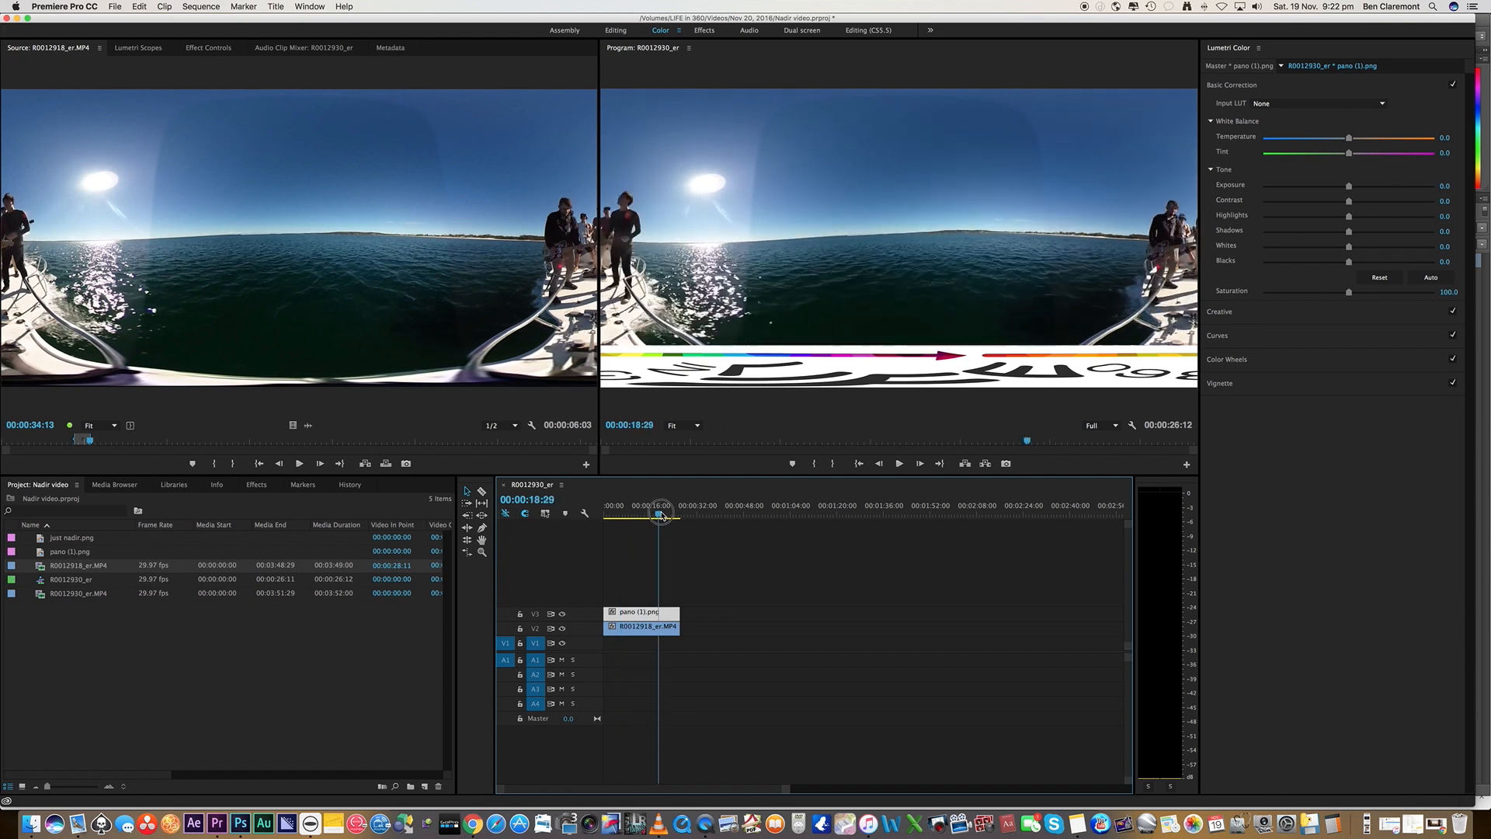
left_click_drag(658, 514, 635, 514)
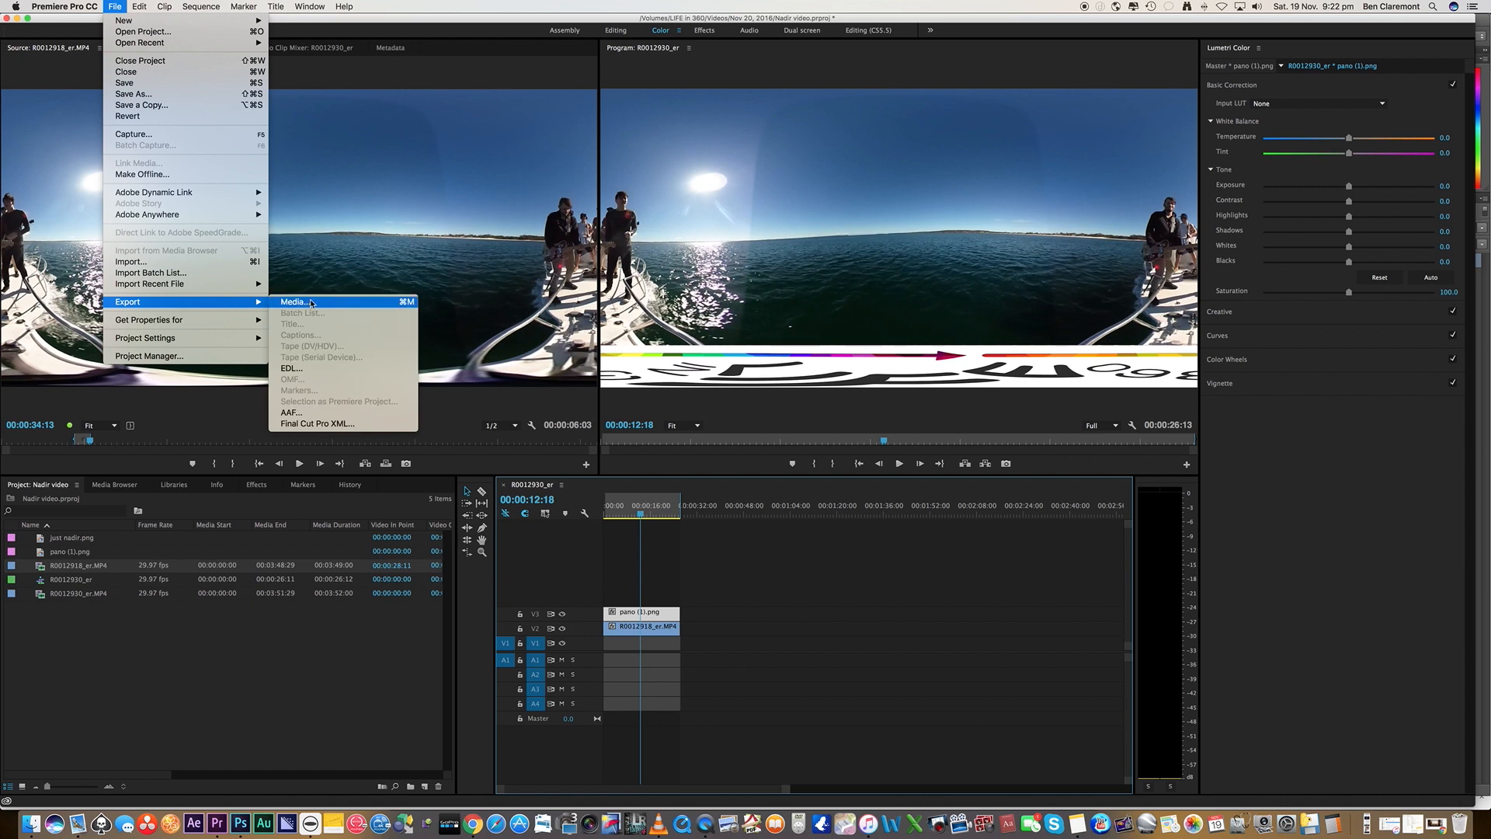
Step: Open Export Settings with the H.264 Match Source – High bitrate preset at 1920×960
left_click(296, 301)
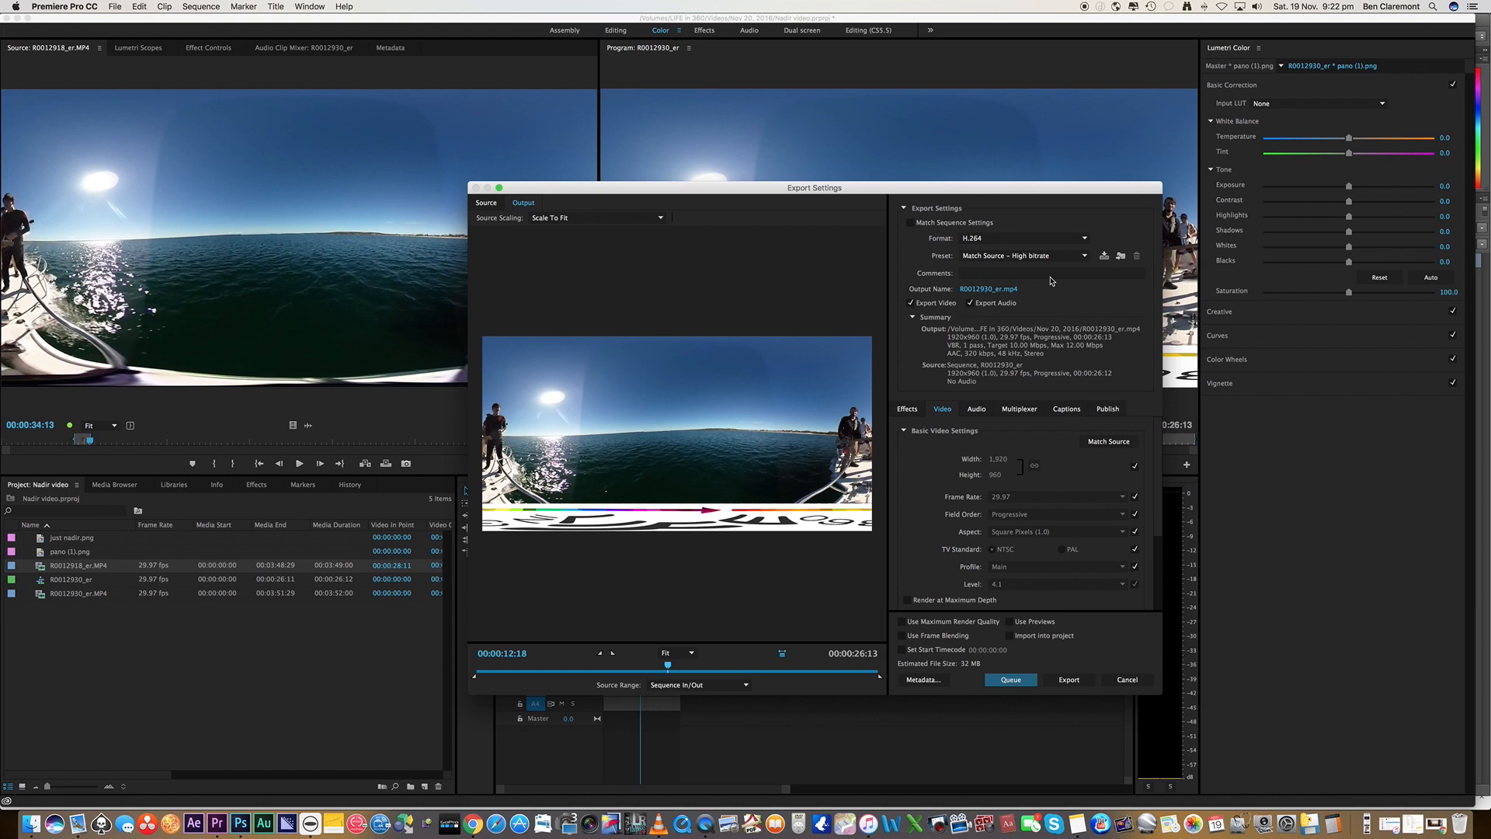
mouse_move(1005, 457)
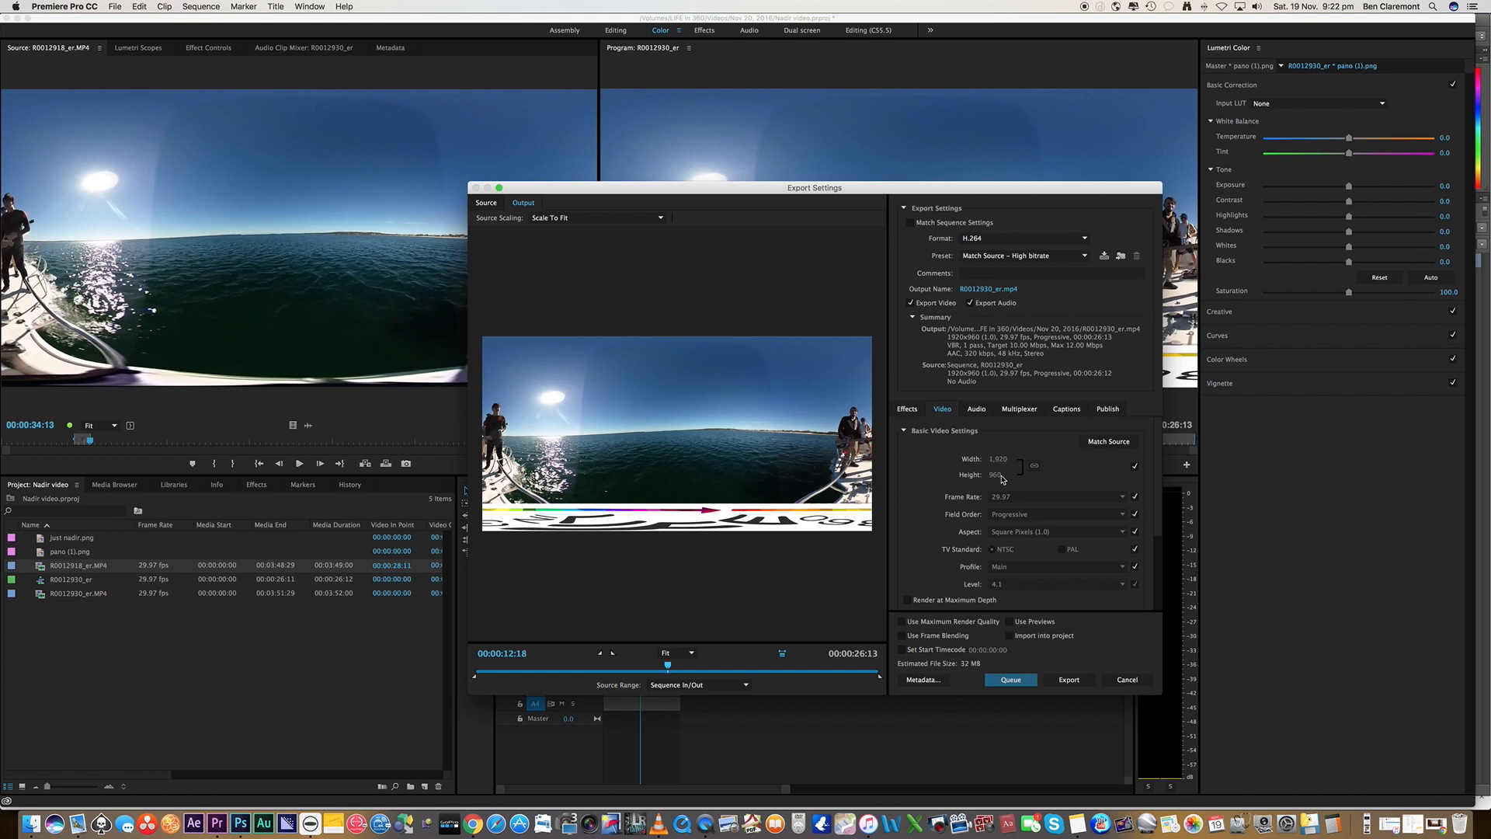
mouse_move(1105, 499)
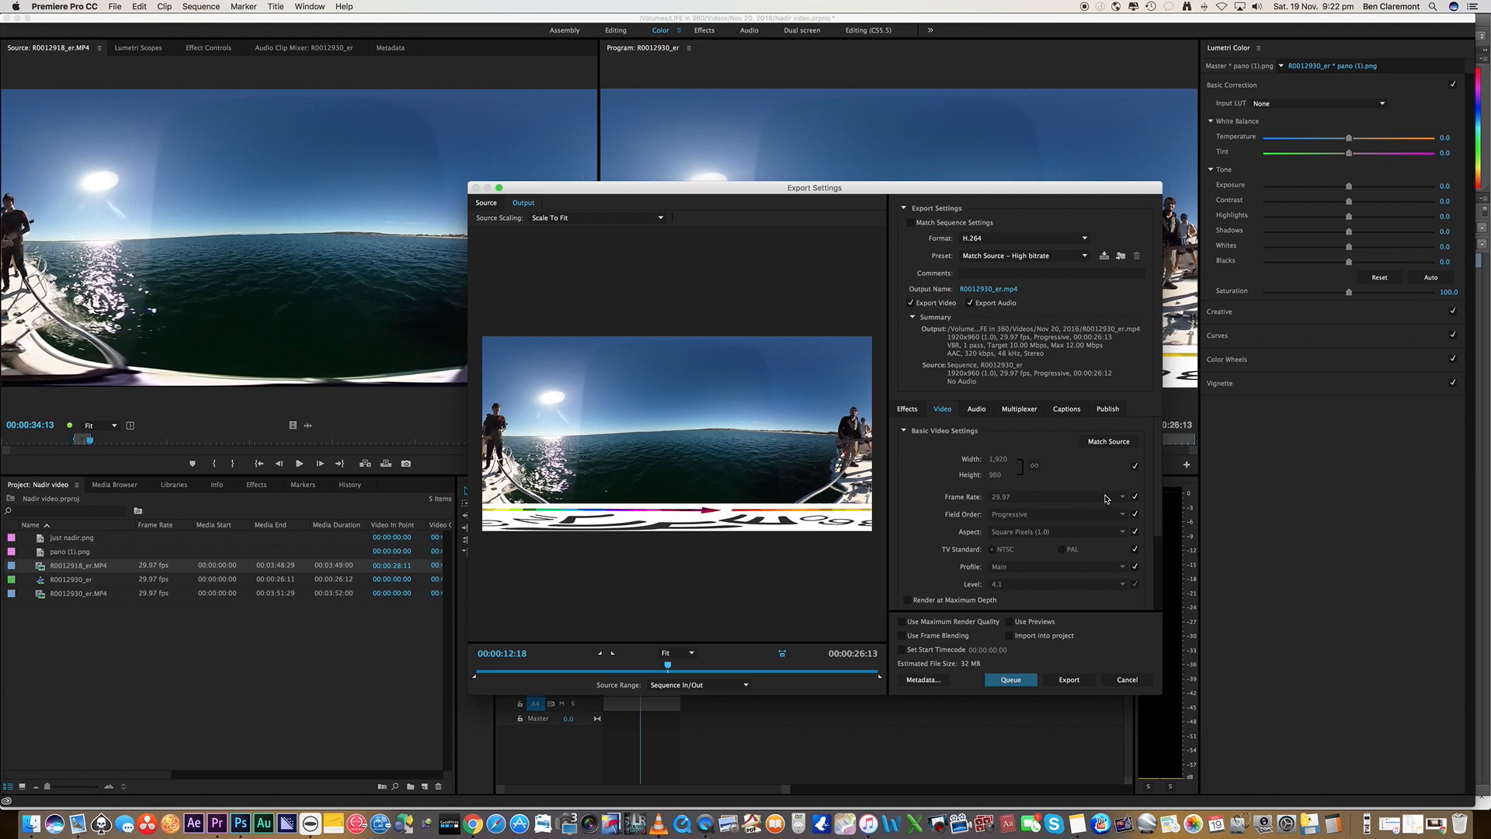
mouse_move(589, 360)
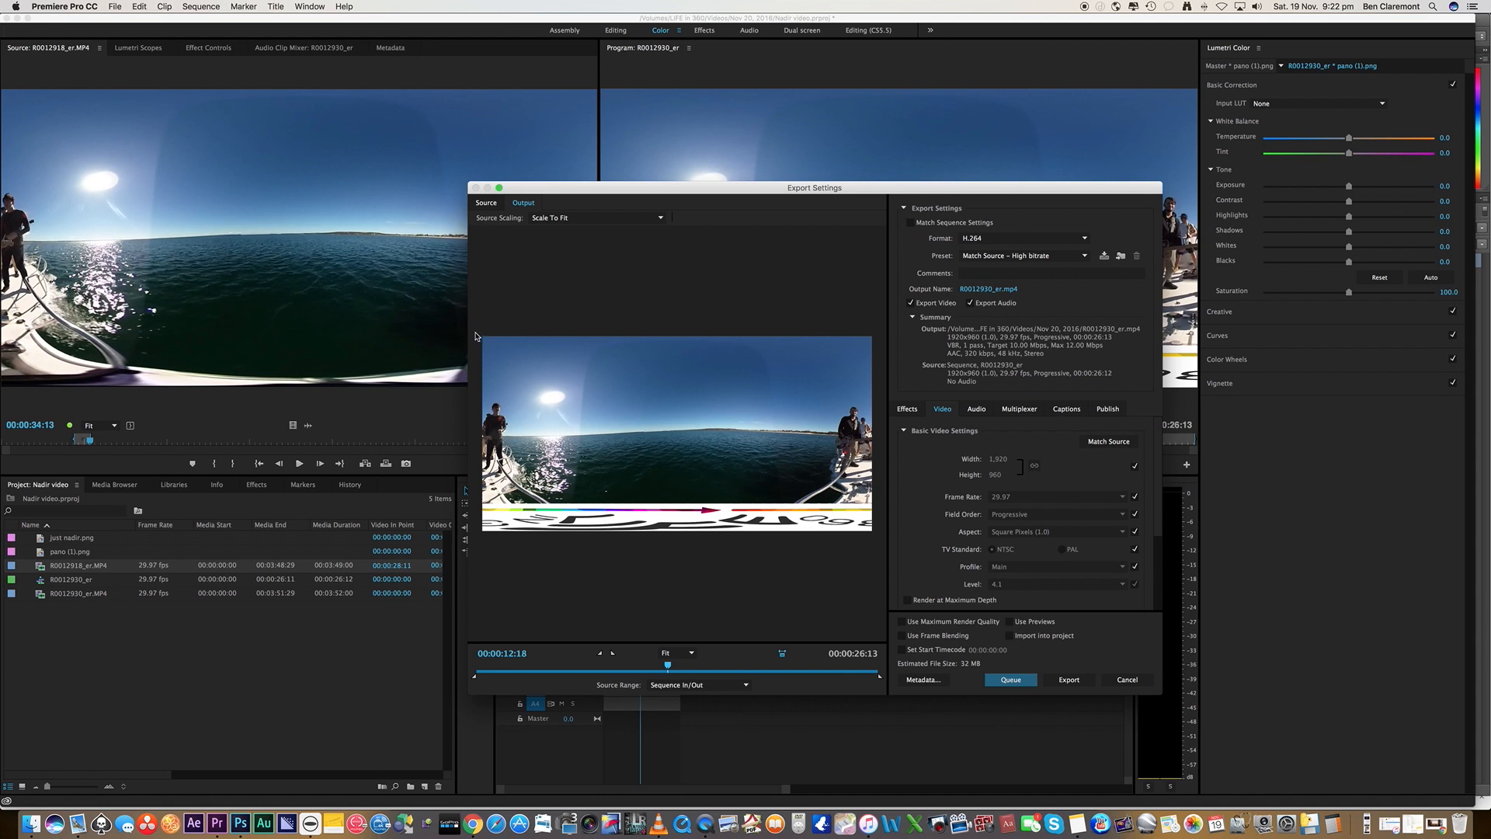
mouse_move(479, 541)
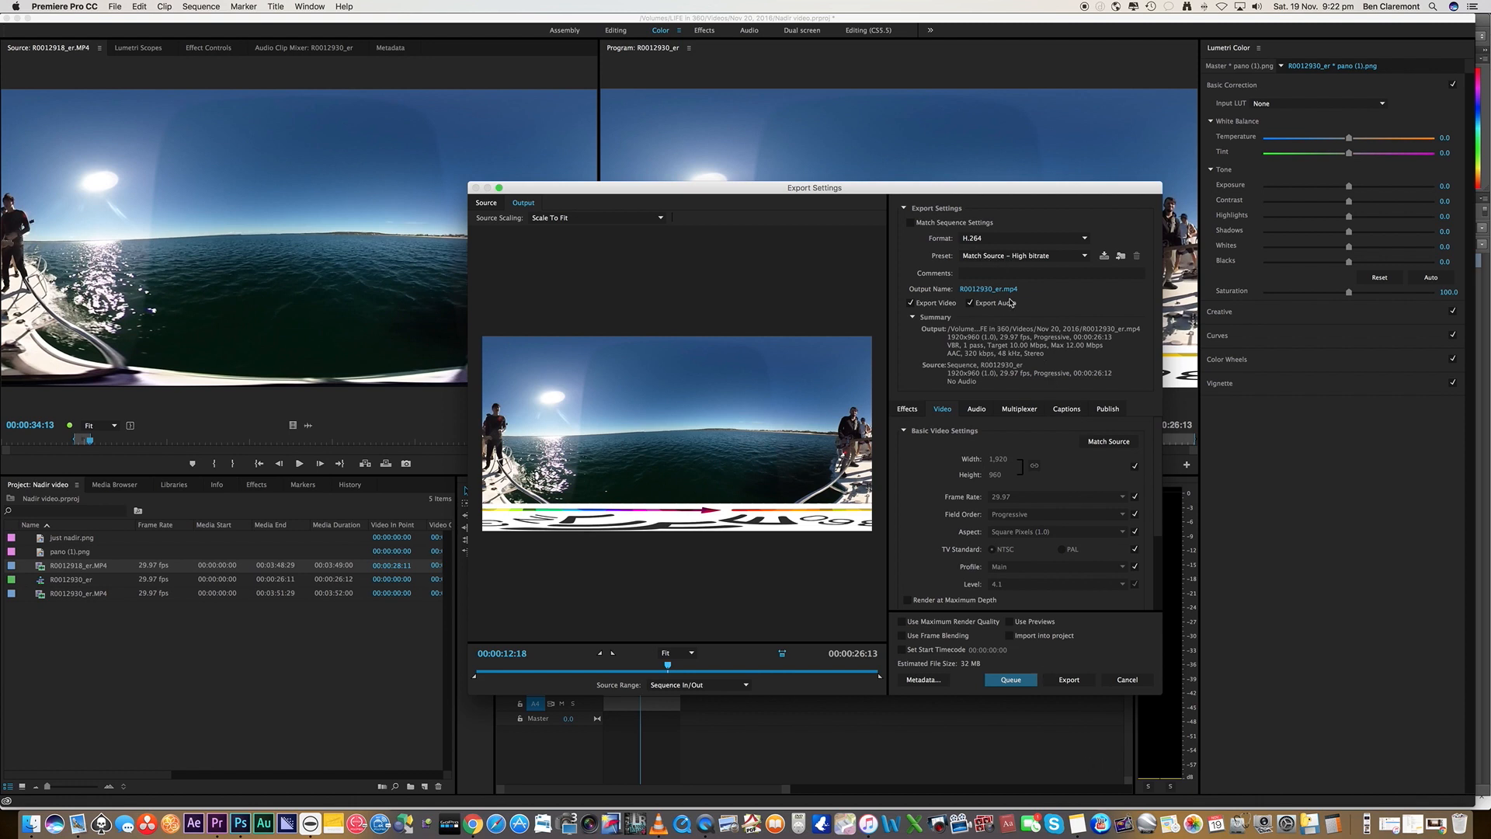
Step: Confirm R0012930_er.mp4 in the Nov 20, 2016 folder and render the H.264 export
left_click(987, 288)
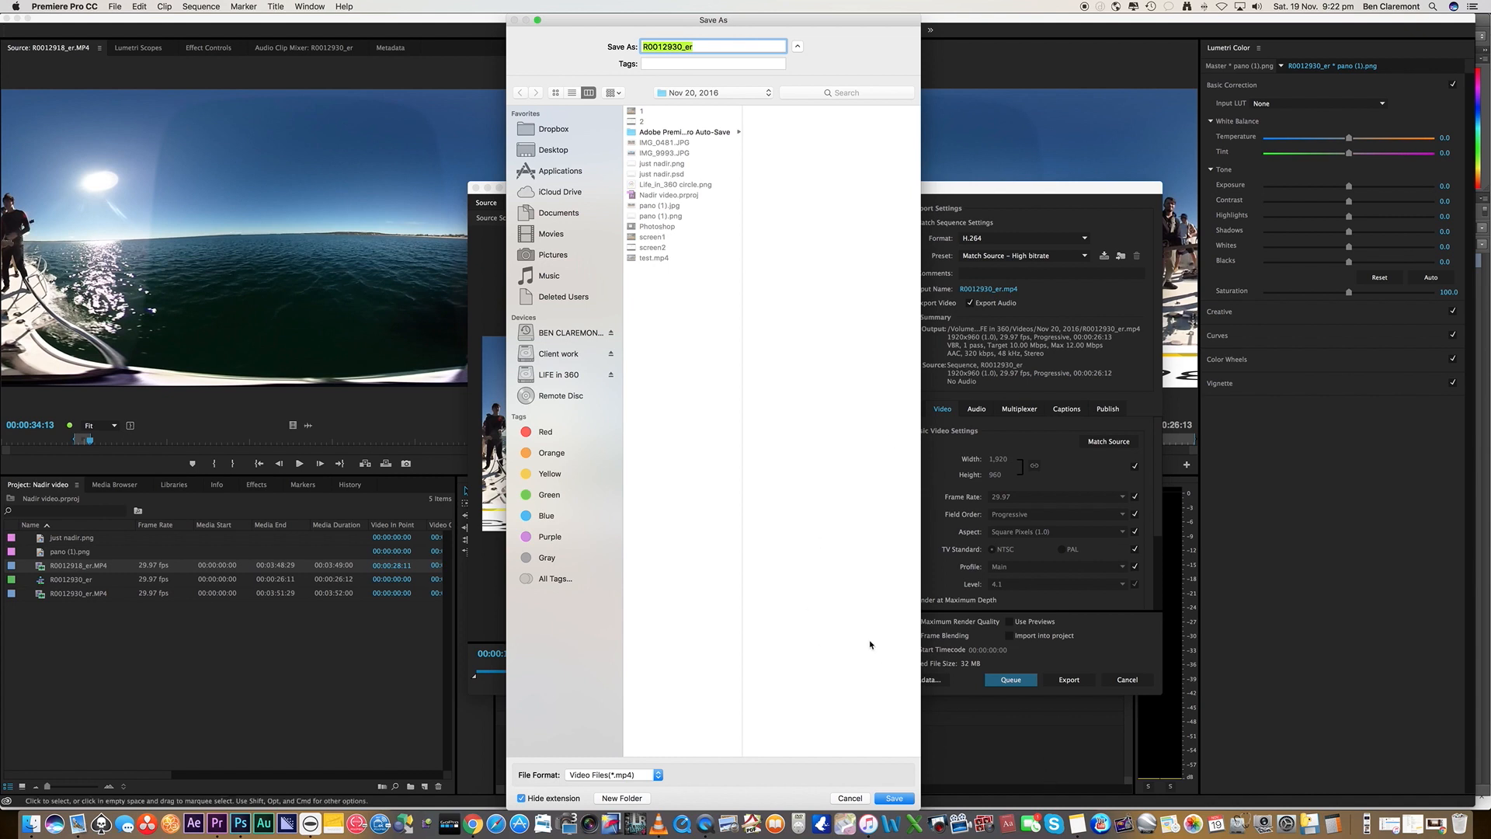
left_click(848, 797)
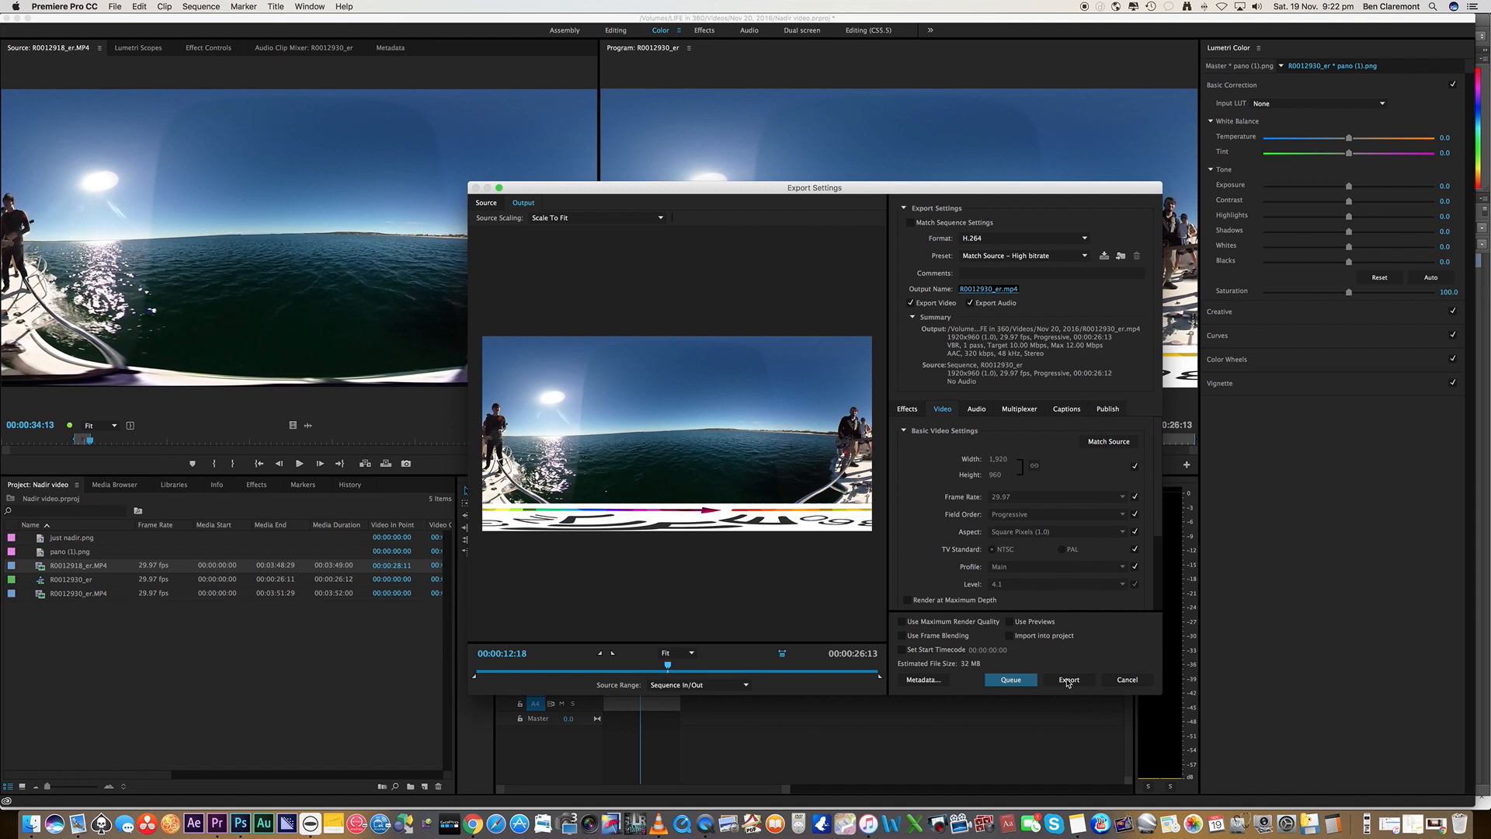
left_click(1067, 678)
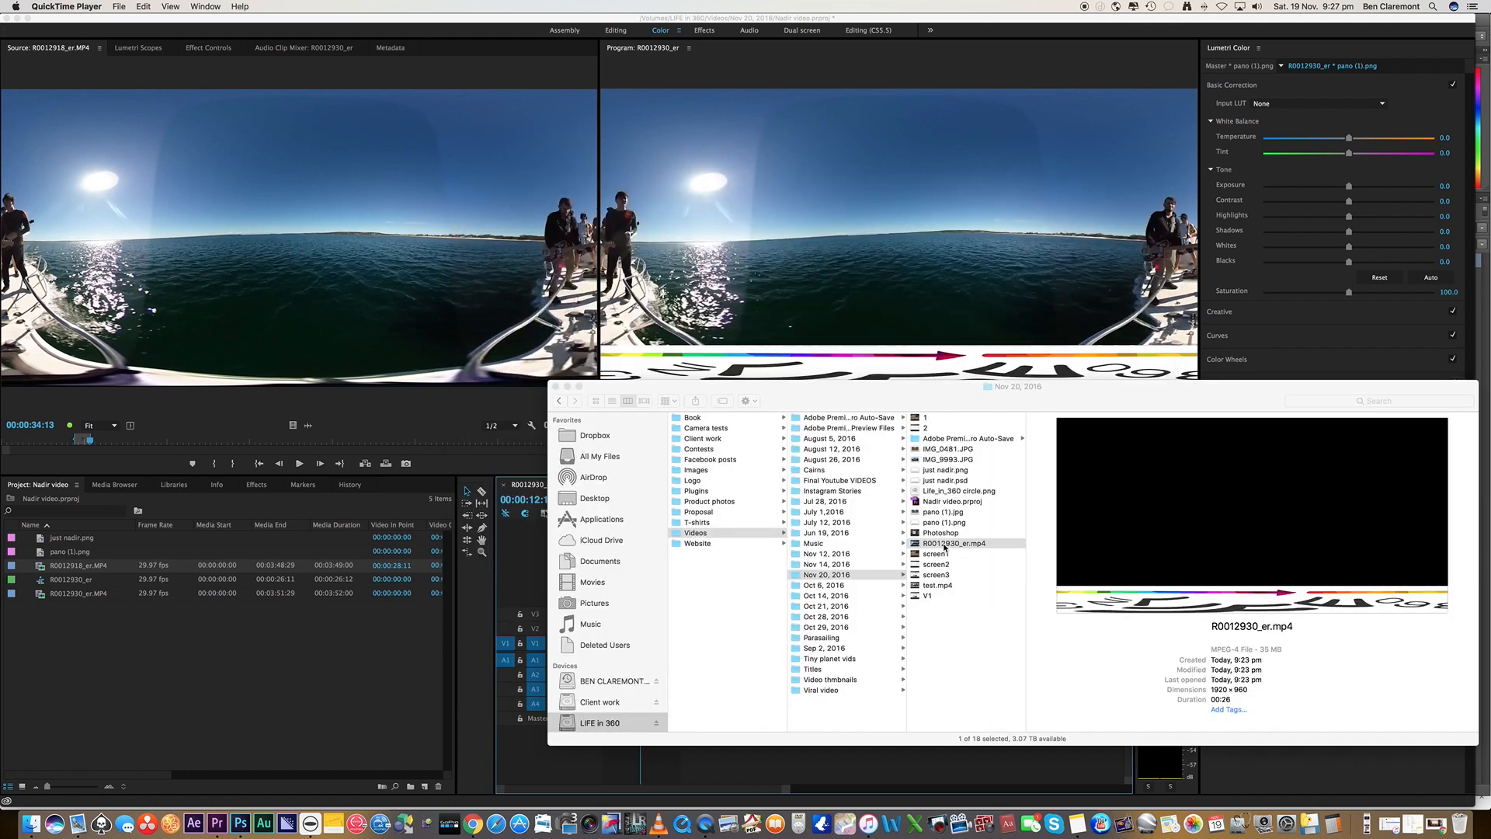
Step: Play R0012930_er.mp4 in VLC, reposition its window, then close playback
double_click(952, 543)
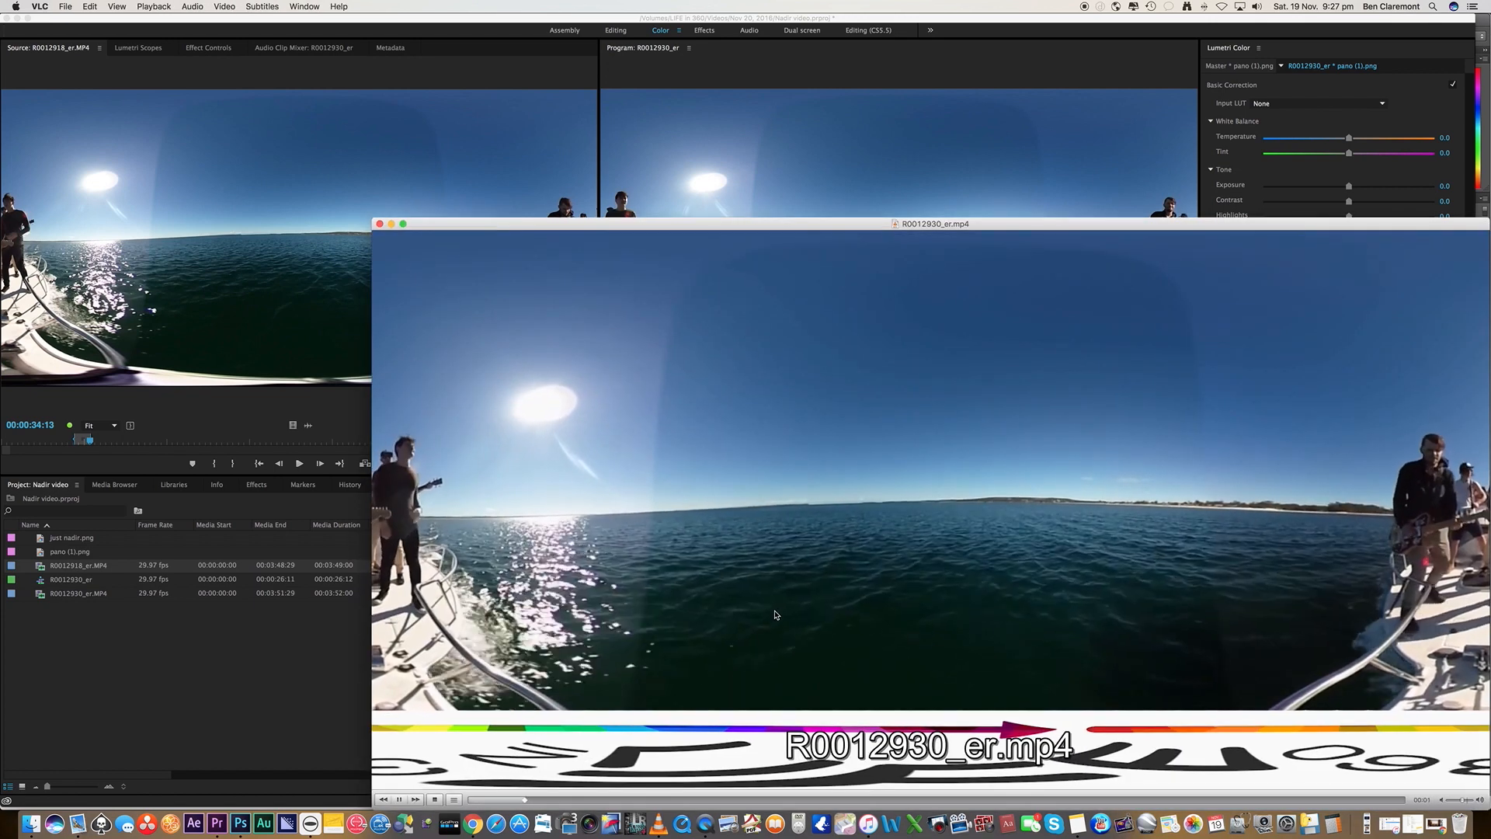
left_click_drag(931, 224, 626, 92)
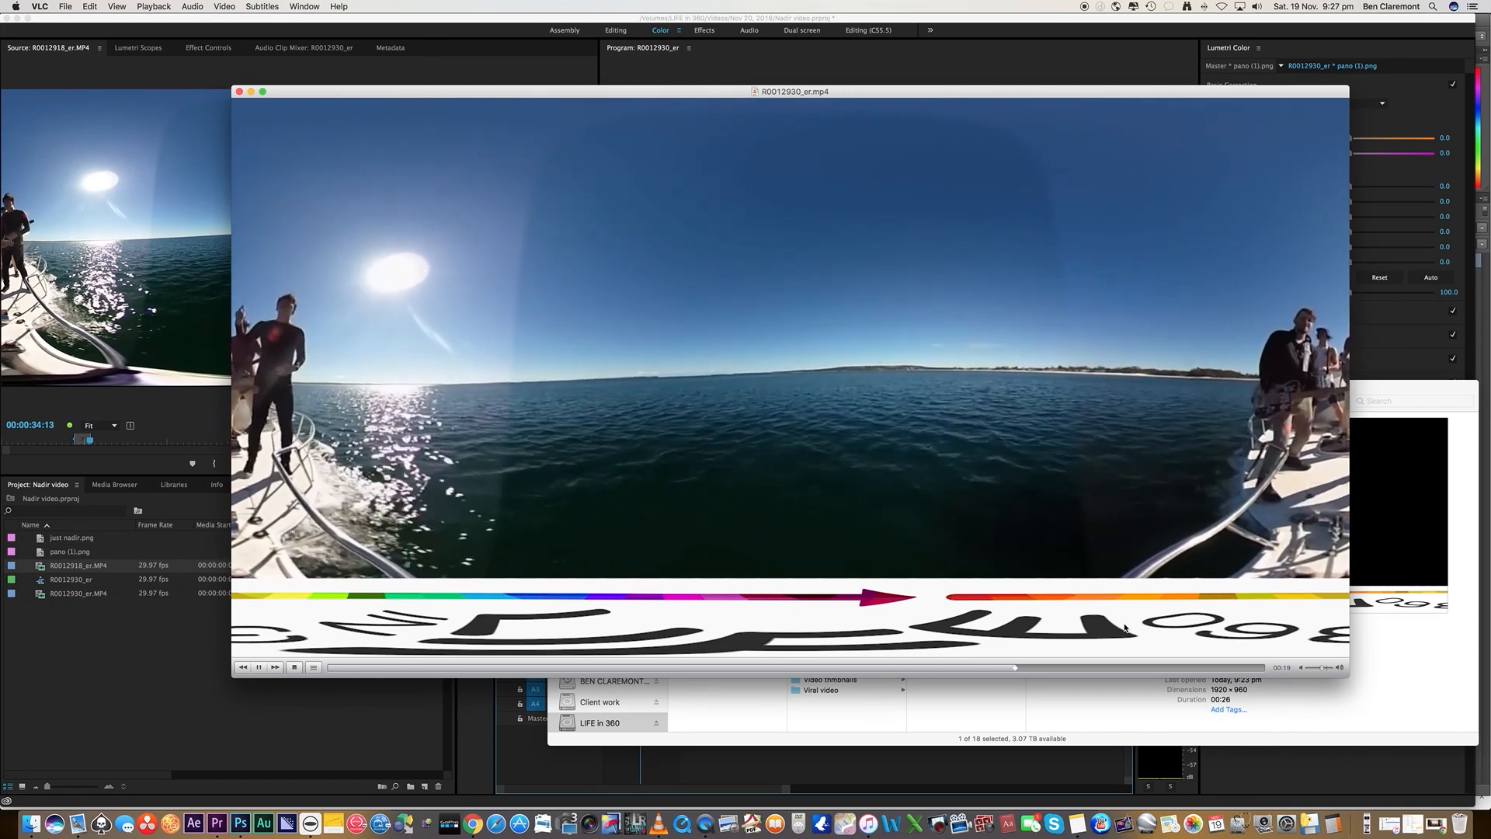
left_click(240, 92)
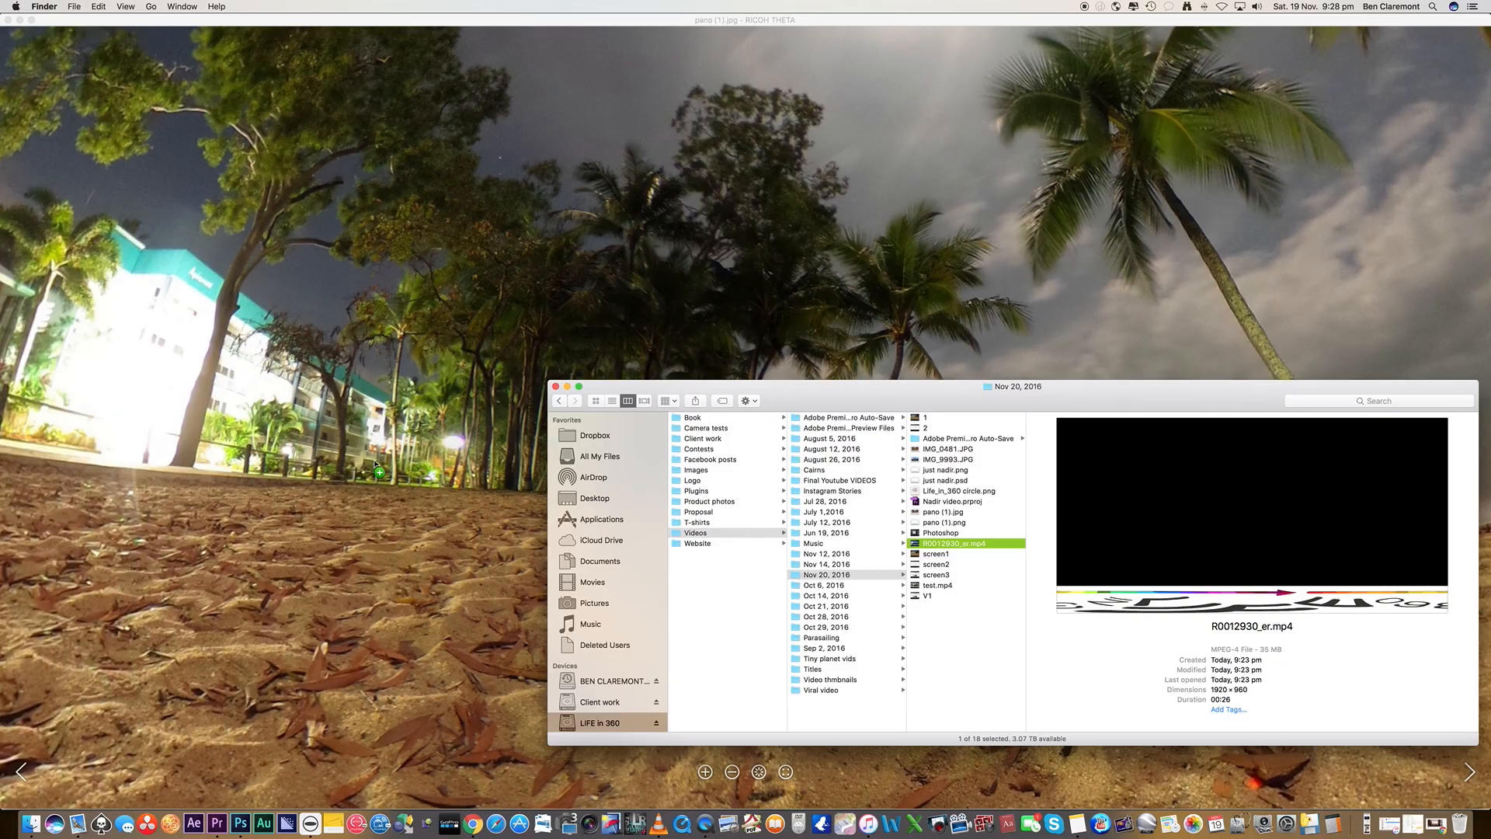
Step: Play R0012930_er.mp4 in RICOH THETA and drag the view down to the nadir logo
double_click(953, 542)
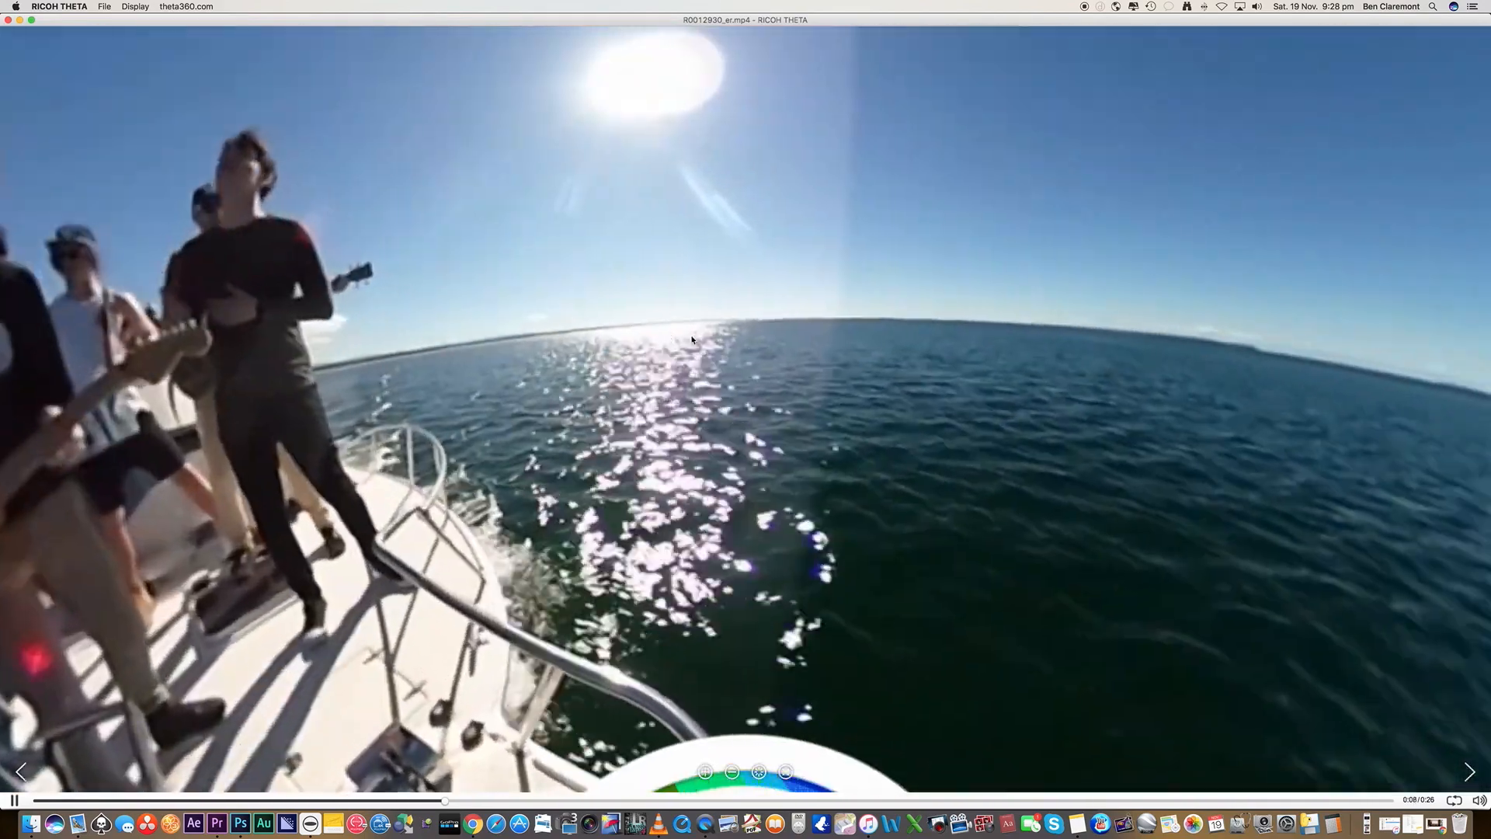
left_click(757, 771)
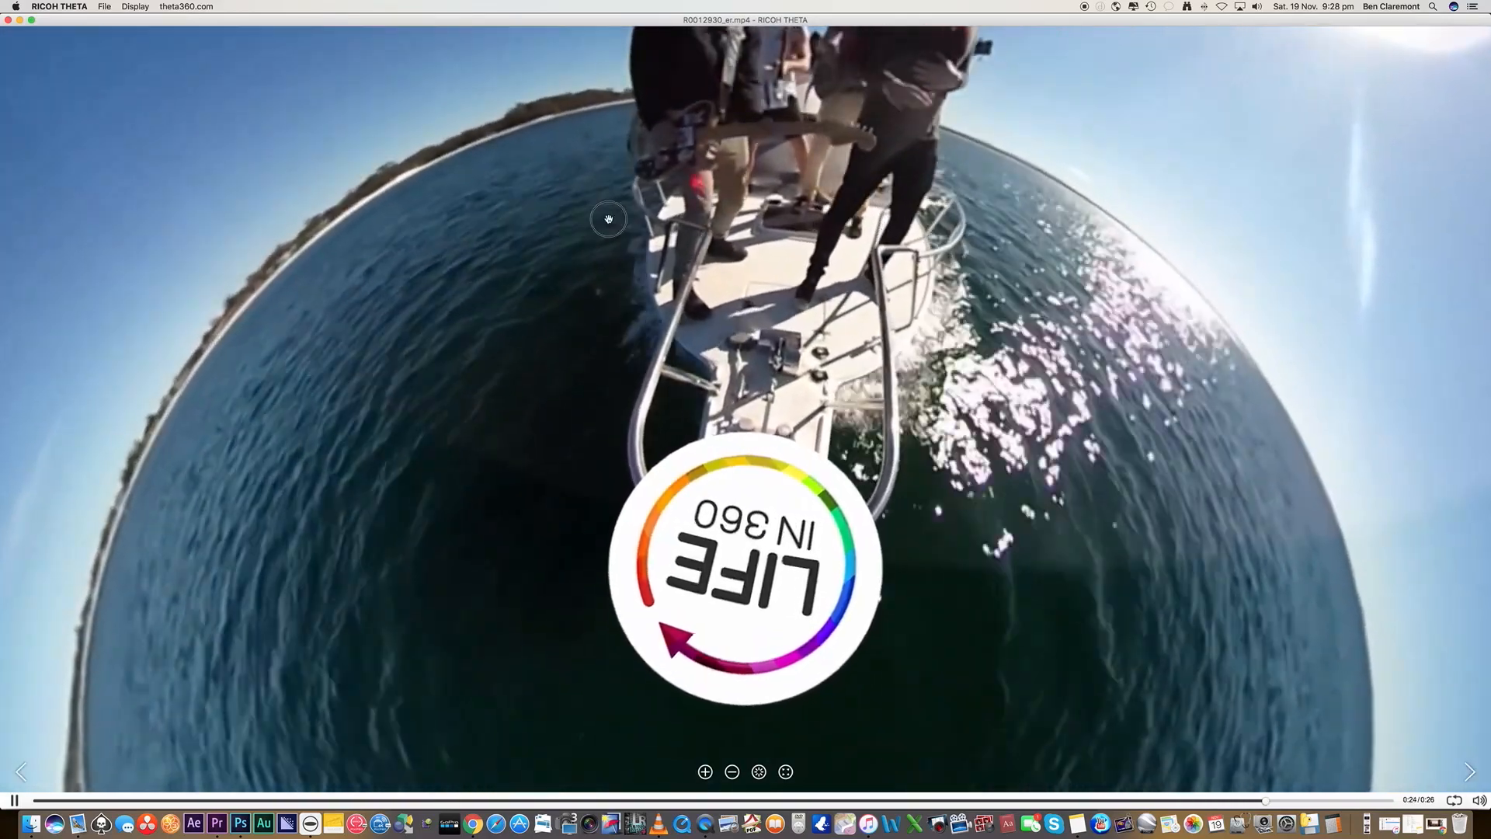
left_click_drag(609, 219, 507, 431)
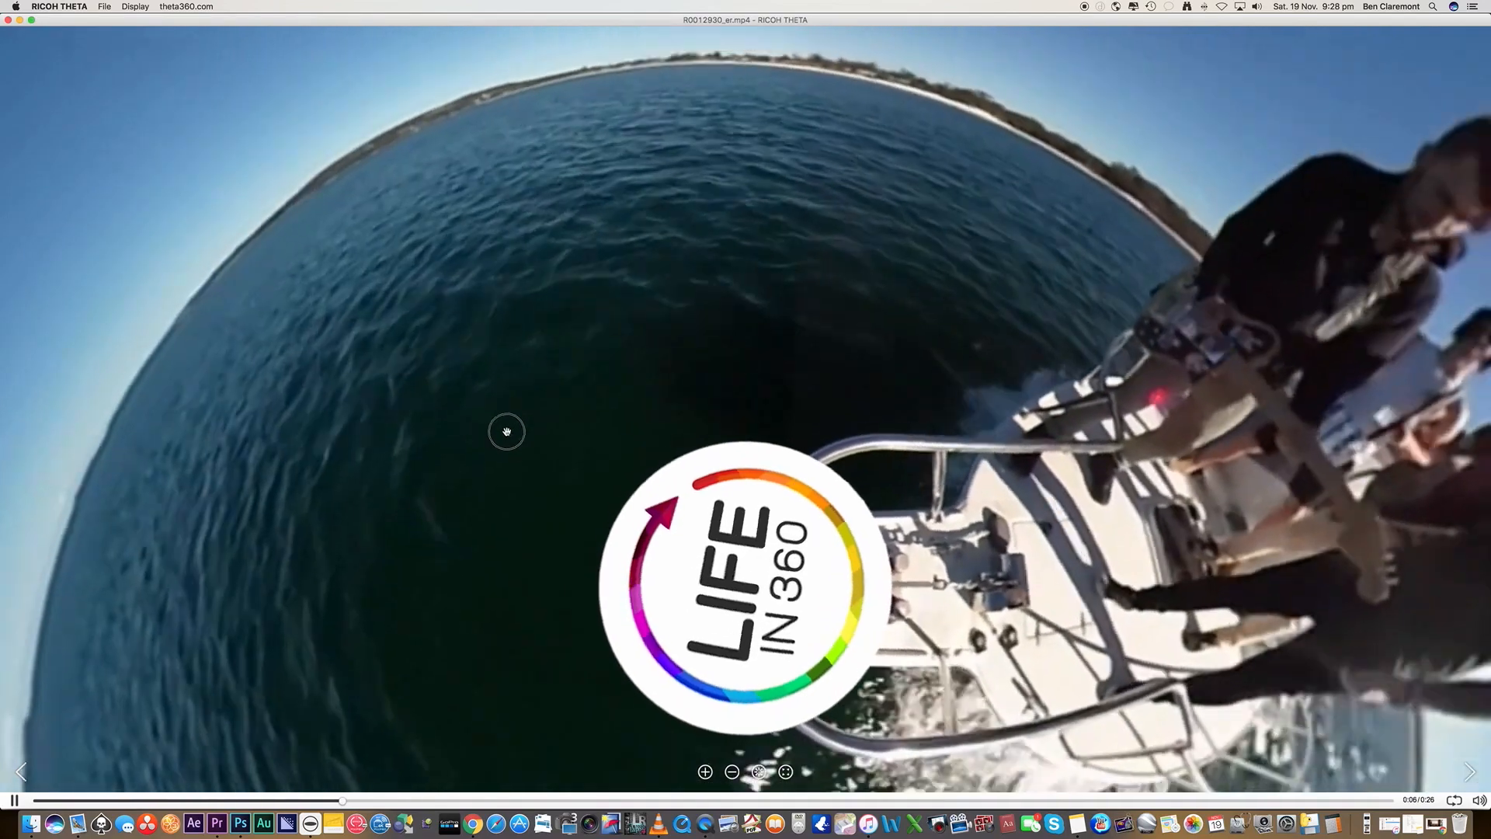